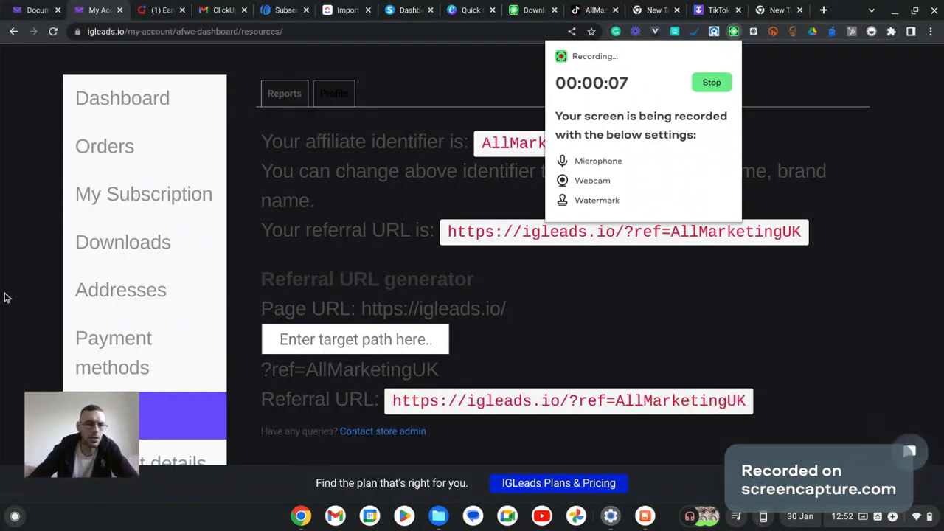
{"action": "mouse_move", "coordinate": [464, 382]}
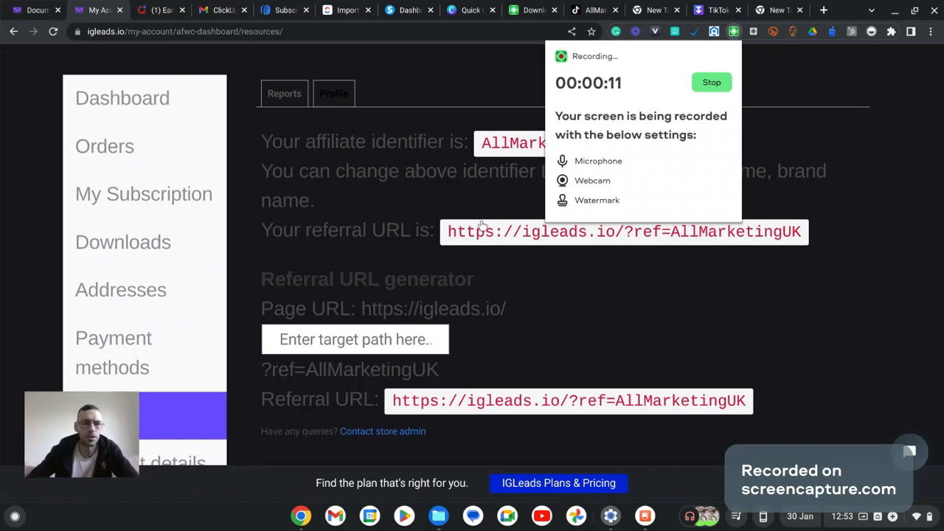
{"action": "mouse_move", "coordinate": [538, 310]}
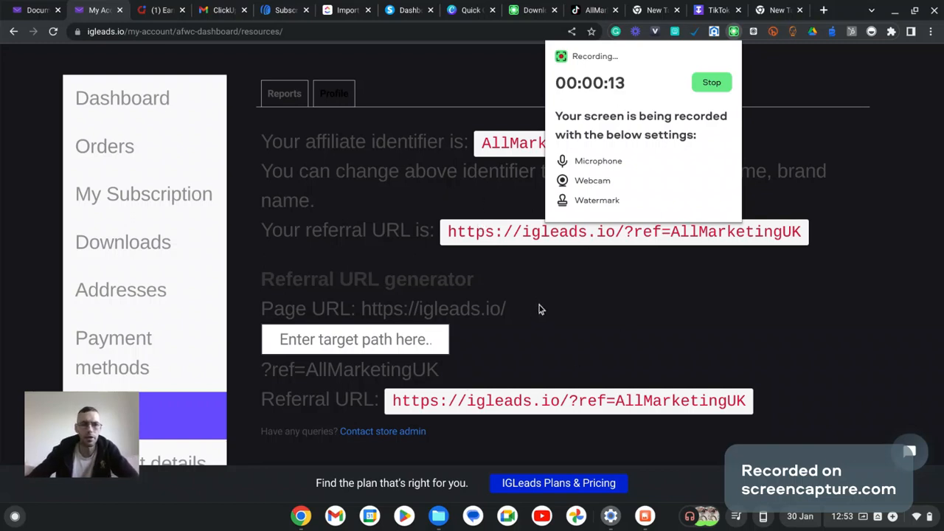
{"action": "mouse_move", "coordinate": [240, 368]}
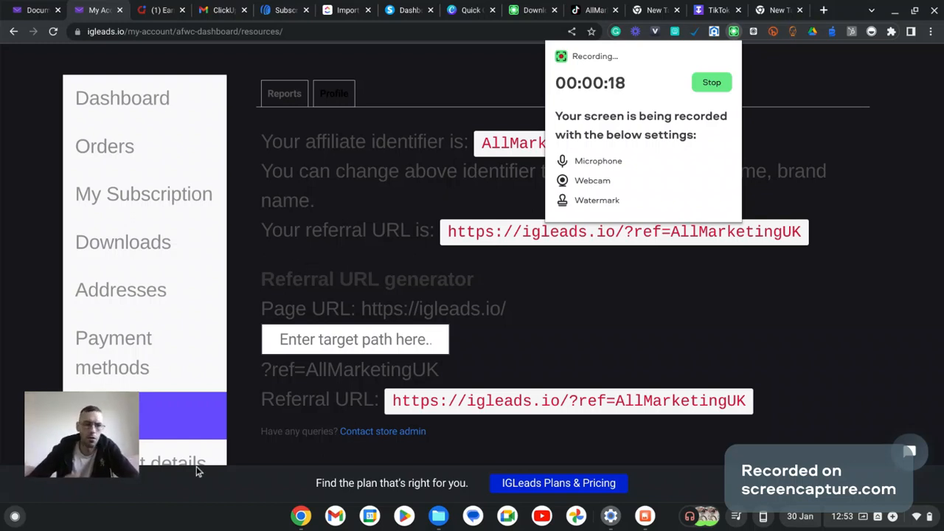
{"action": "mouse_move", "coordinate": [648, 315]}
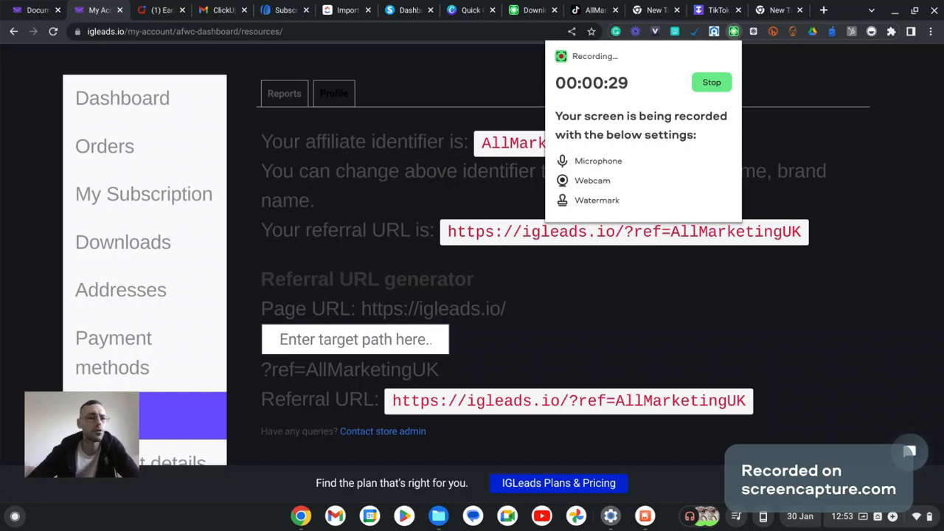
{"action": "mouse_move", "coordinate": [404, 230]}
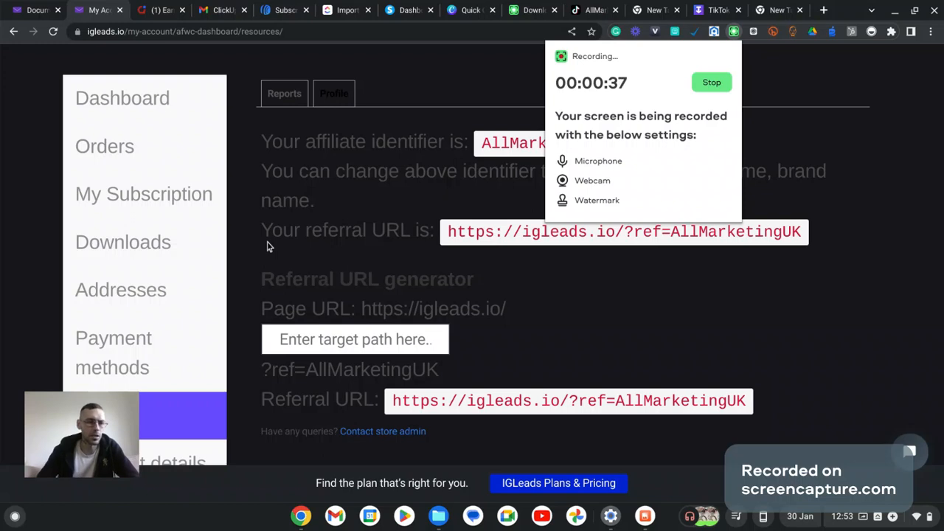
{"action": "mouse_move", "coordinate": [281, 265]}
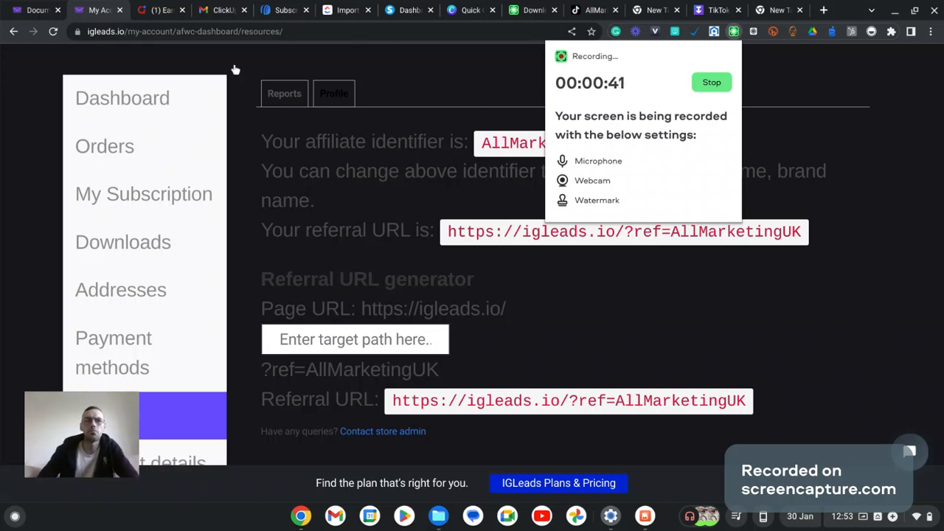
Search Google for 'JITBIT' from a fresh start page and scroll the results.
{"action": "left_click", "coordinate": [35, 9]}
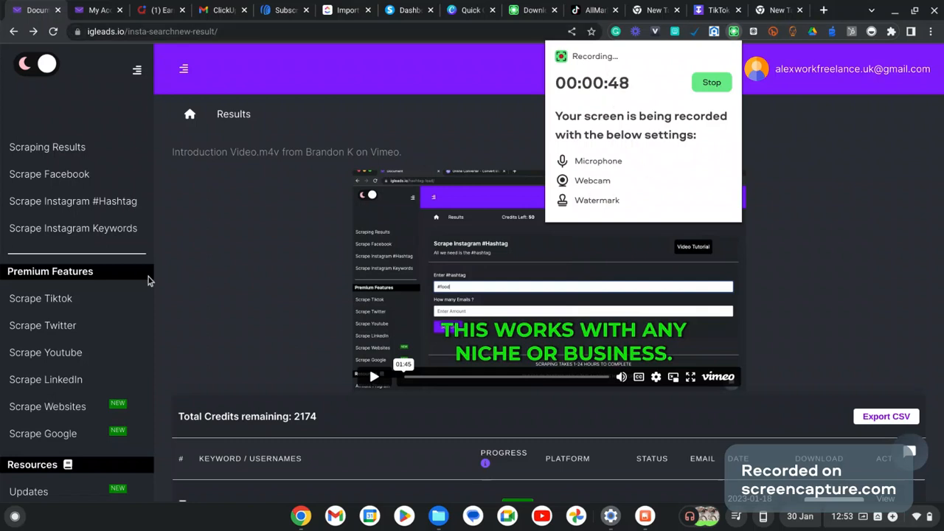
{"action": "mouse_move", "coordinate": [50, 173]}
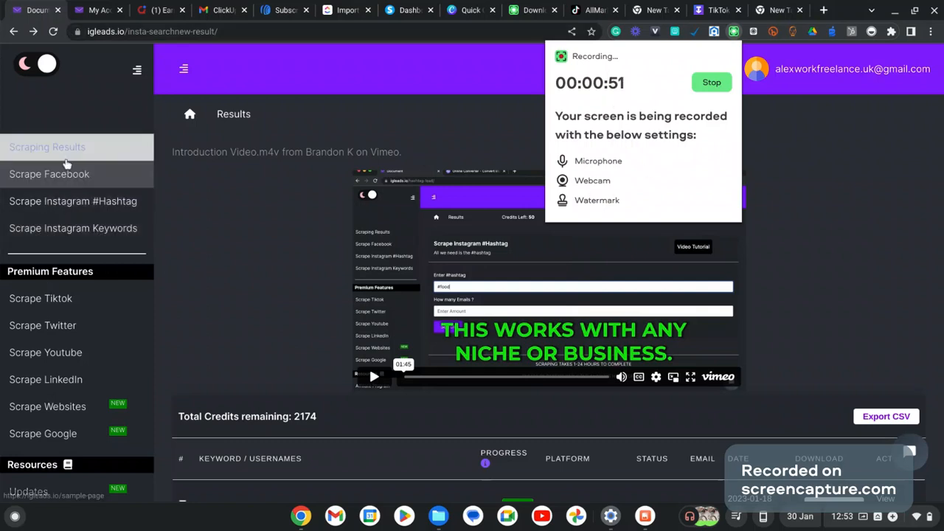
{"action": "mouse_move", "coordinate": [47, 407]}
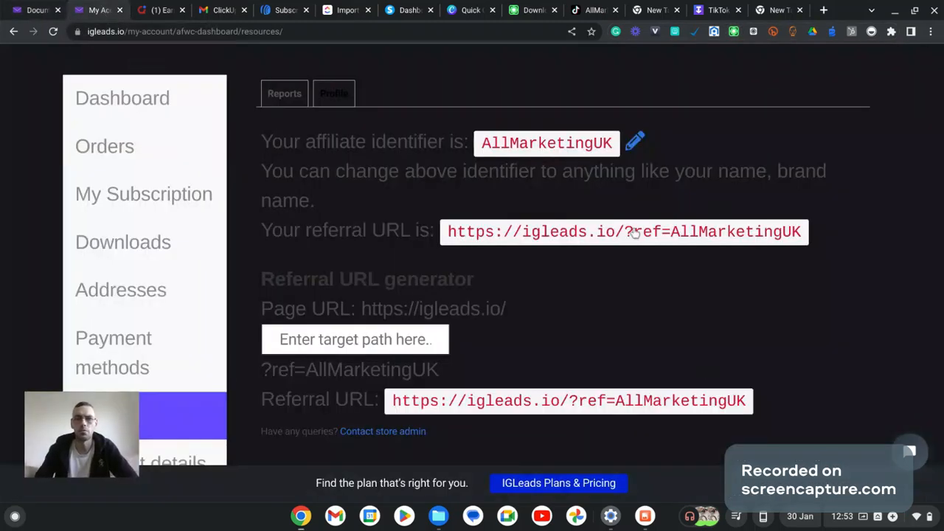
{"action": "mouse_move", "coordinate": [700, 236]}
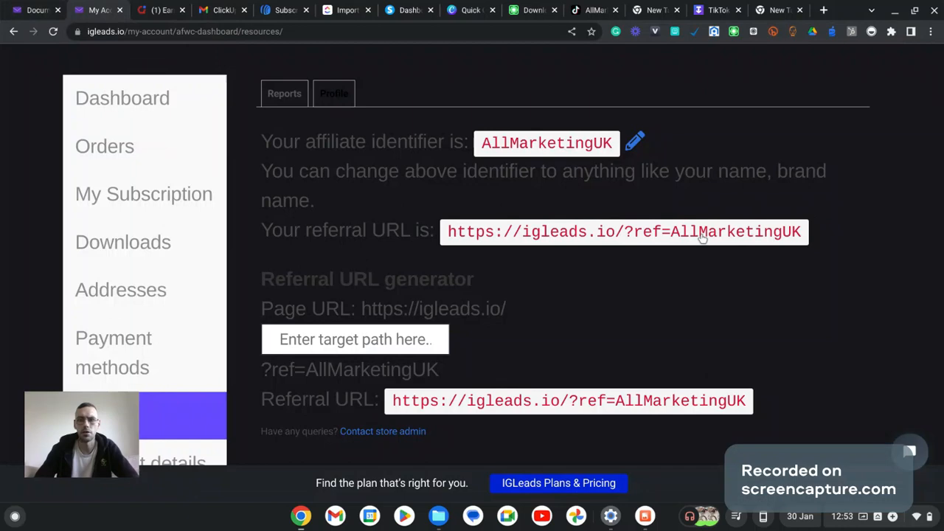
{"action": "mouse_move", "coordinate": [749, 242]}
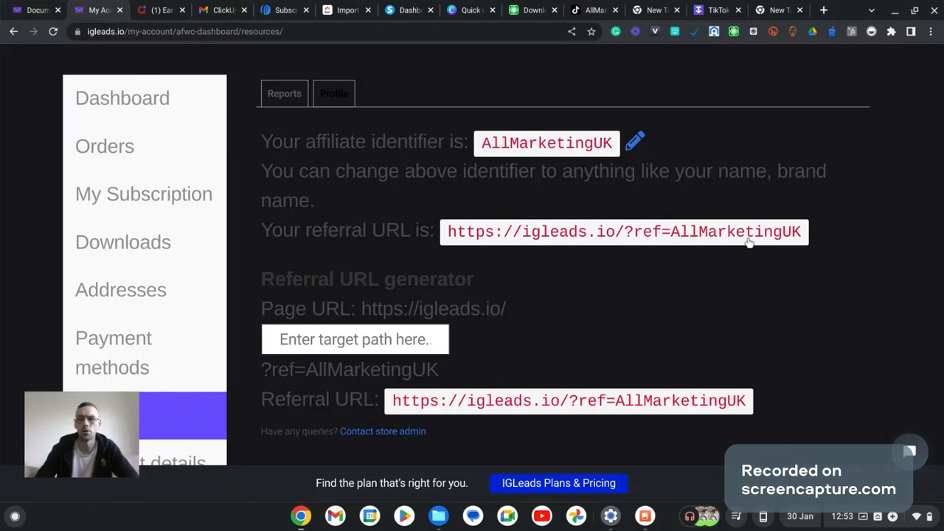
{"action": "mouse_move", "coordinate": [256, 347]}
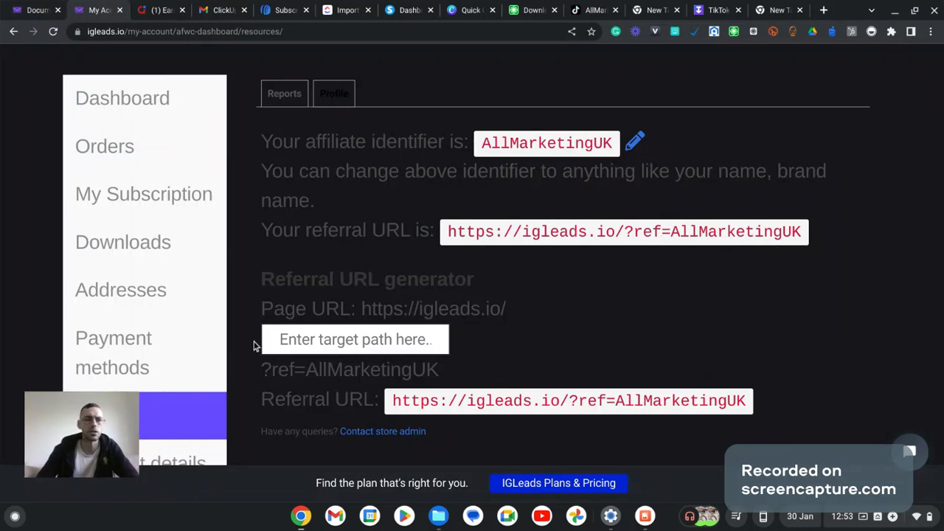
{"action": "mouse_move", "coordinate": [465, 306]}
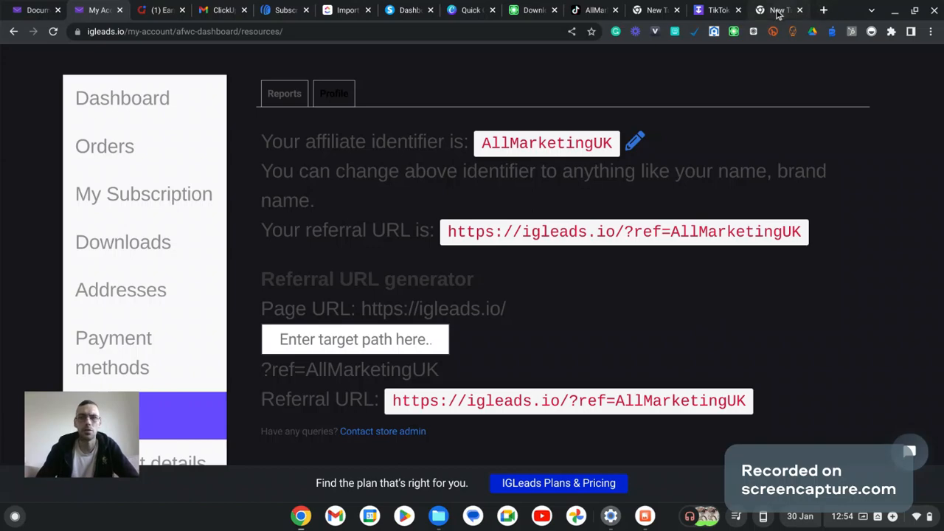
{"action": "left_click", "coordinate": [774, 10]}
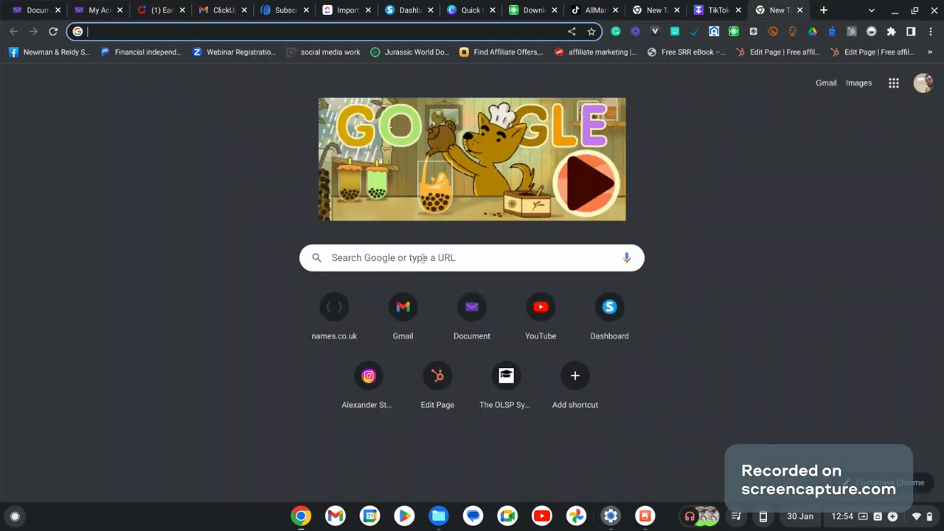
{"action": "left_click", "coordinate": [472, 257]}
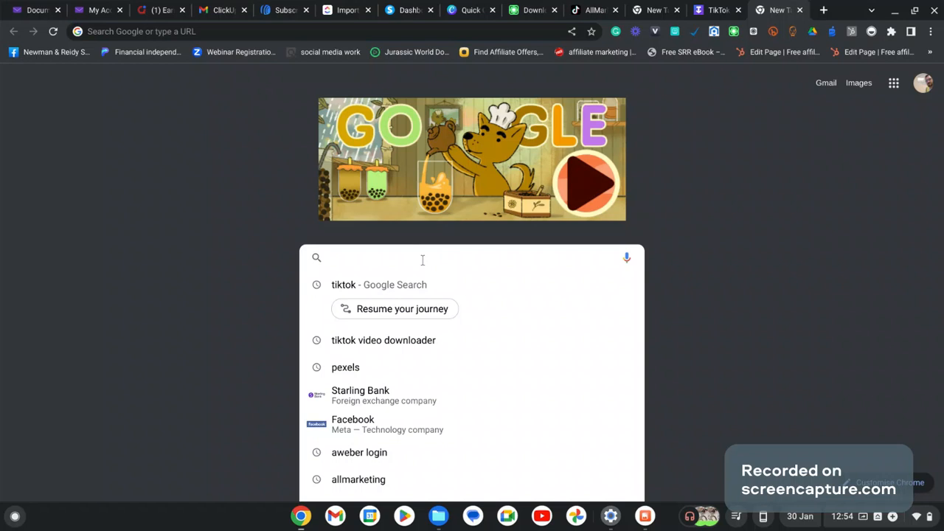
{"action": "type", "text": "J"}
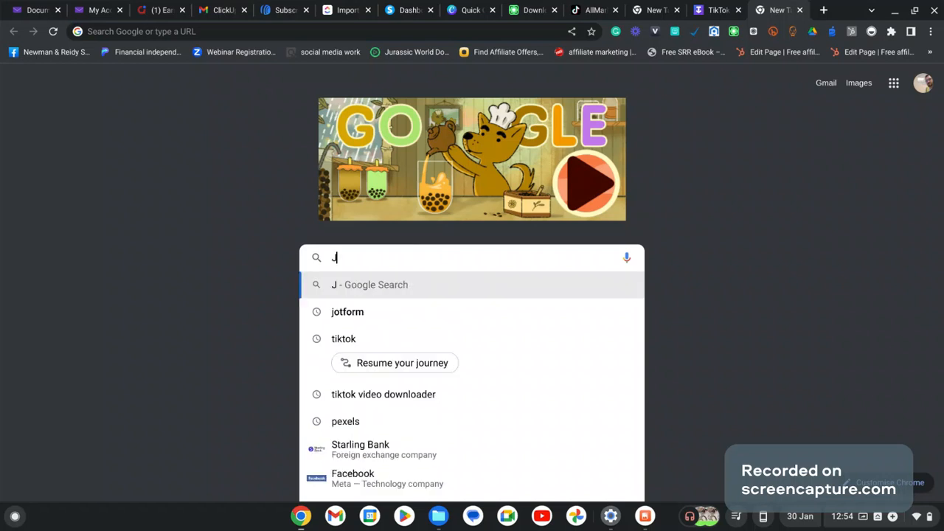
{"action": "type", "text": "ITBIT"}
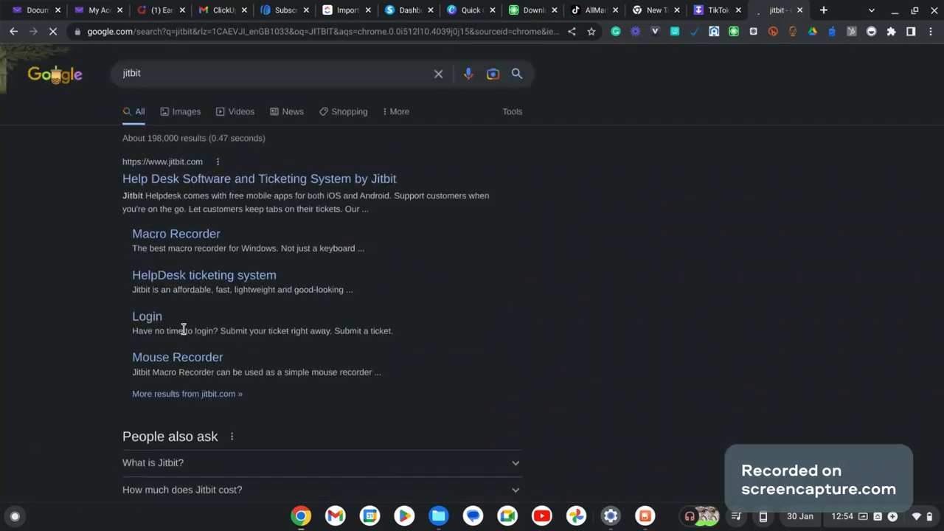
{"action": "scroll", "scroll_direction": "down", "scroll_amount": 3}
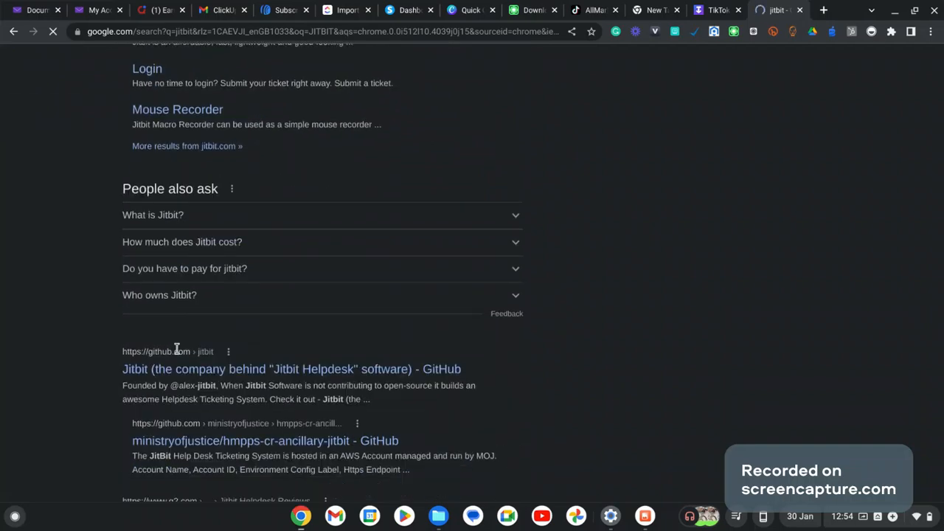
{"action": "scroll", "scroll_direction": "down", "scroll_amount": 3}
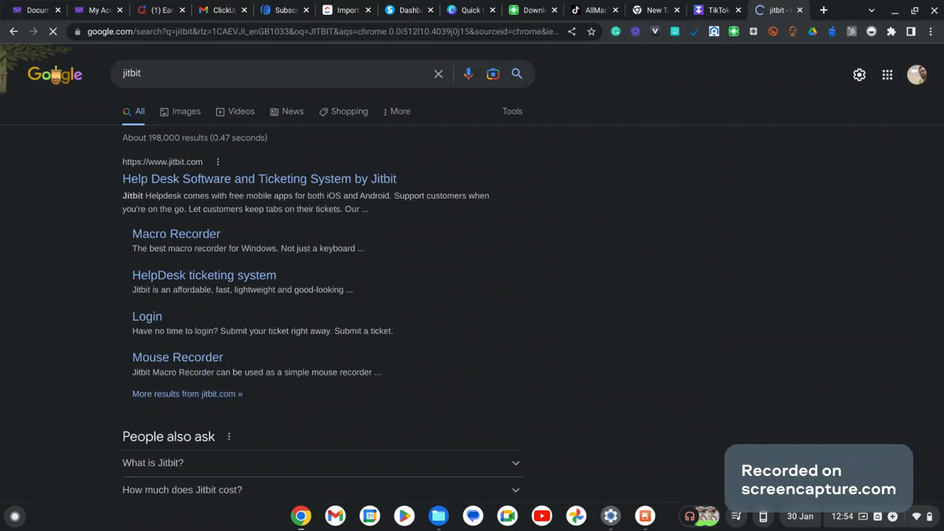
Visit the Jitbit Helpdesk Login result, then return and scroll the results.
{"action": "left_click", "coordinate": [146, 316]}
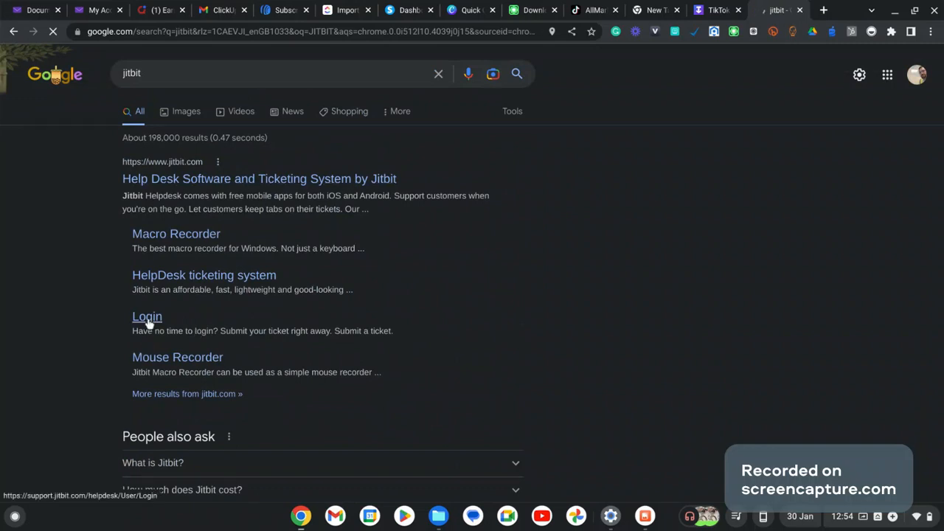
{"action": "left_click", "coordinate": [147, 317]}
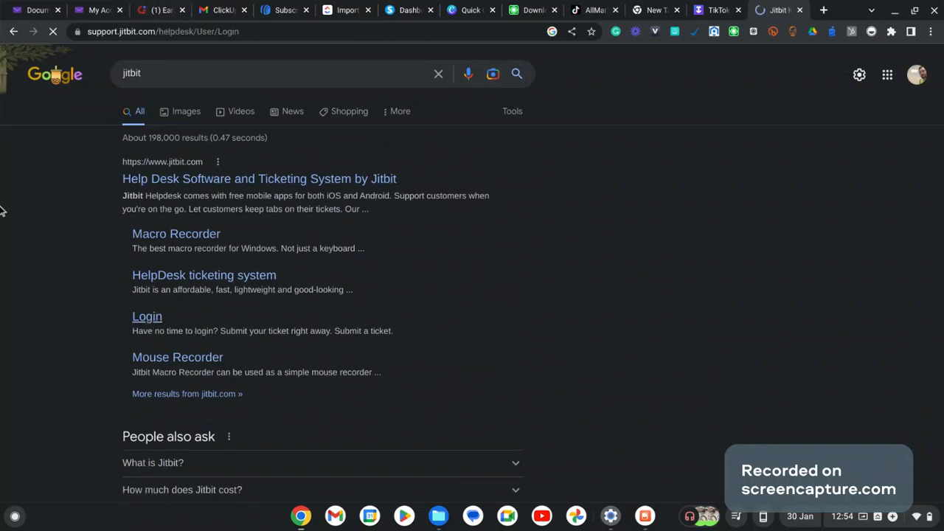
{"action": "left_click", "coordinate": [146, 315]}
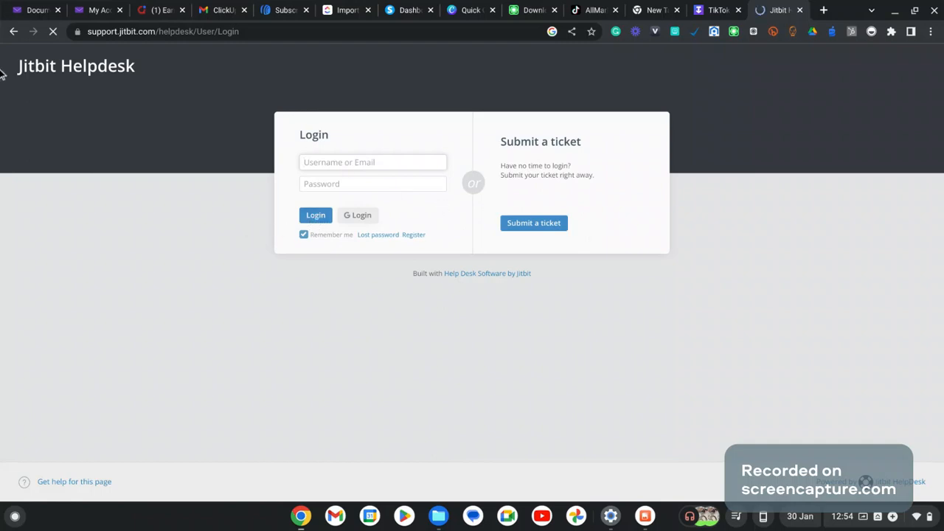
{"action": "mouse_move", "coordinate": [286, 107]}
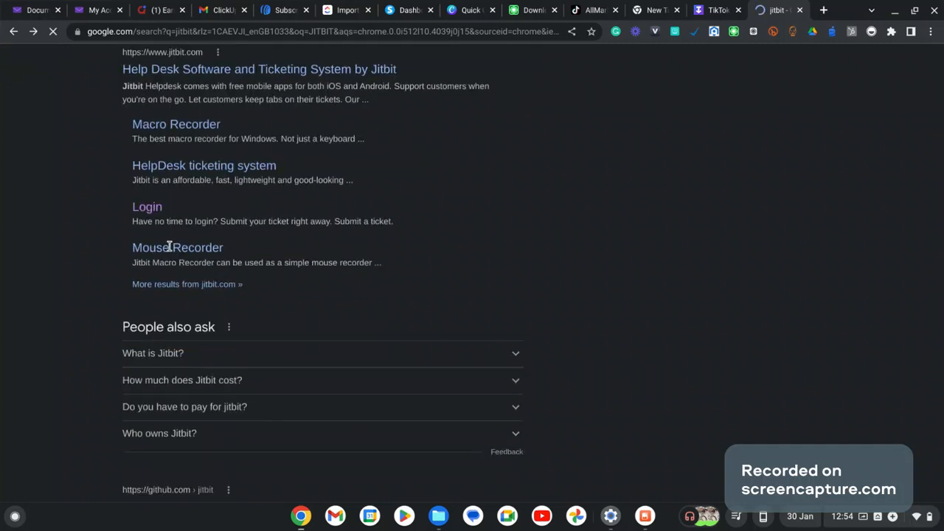
{"action": "scroll", "scroll_direction": "down", "scroll_amount": 3}
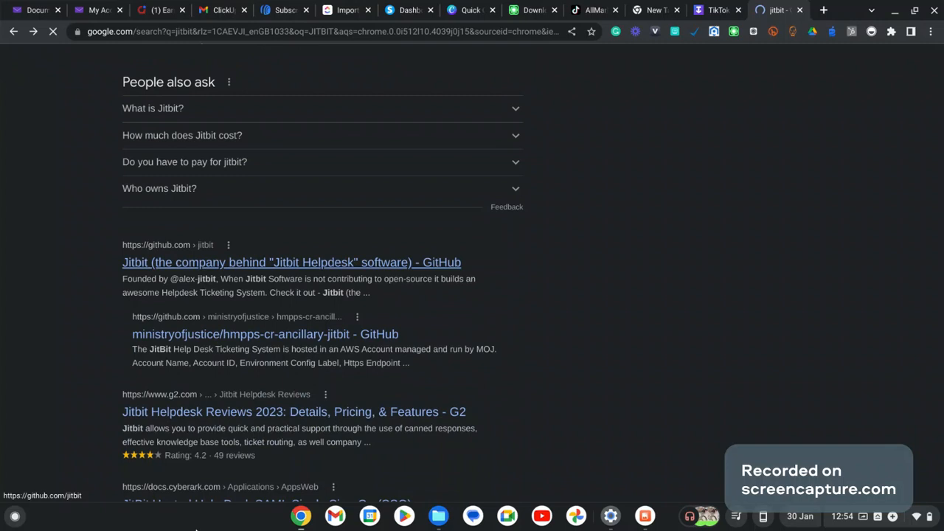
Open Jitbit's GitHub result and show Chrome's bookmarks list to find the Email List Cleaner.
{"action": "left_click", "coordinate": [292, 261]}
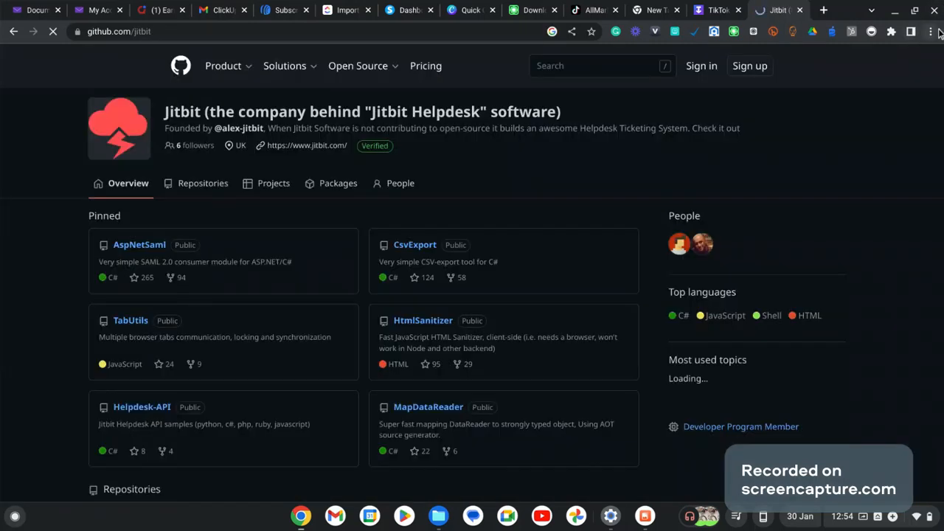
{"action": "left_click", "coordinate": [930, 31]}
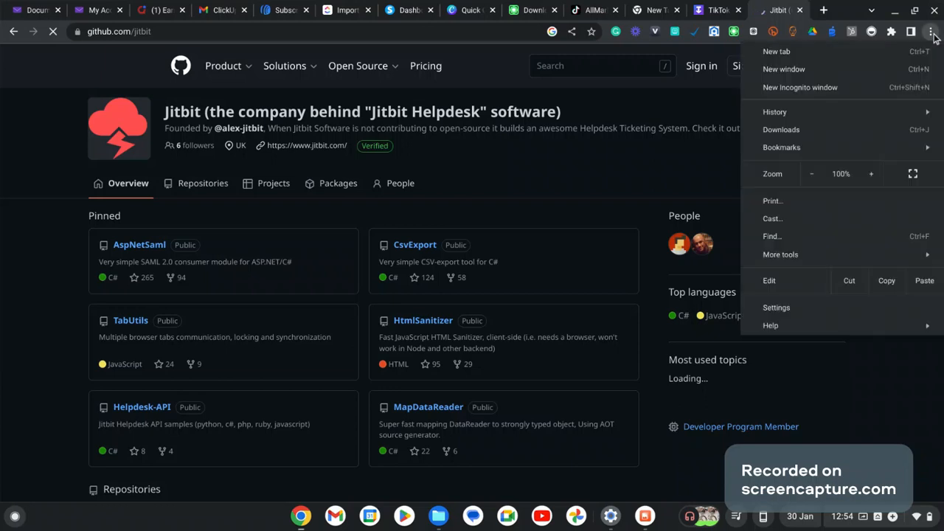
{"action": "left_click", "coordinate": [781, 147]}
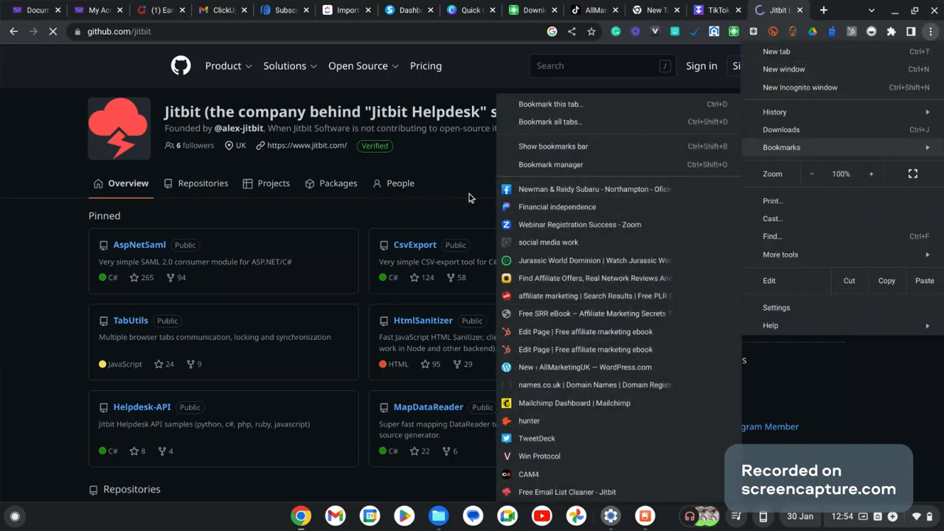
{"action": "mouse_move", "coordinate": [546, 207]}
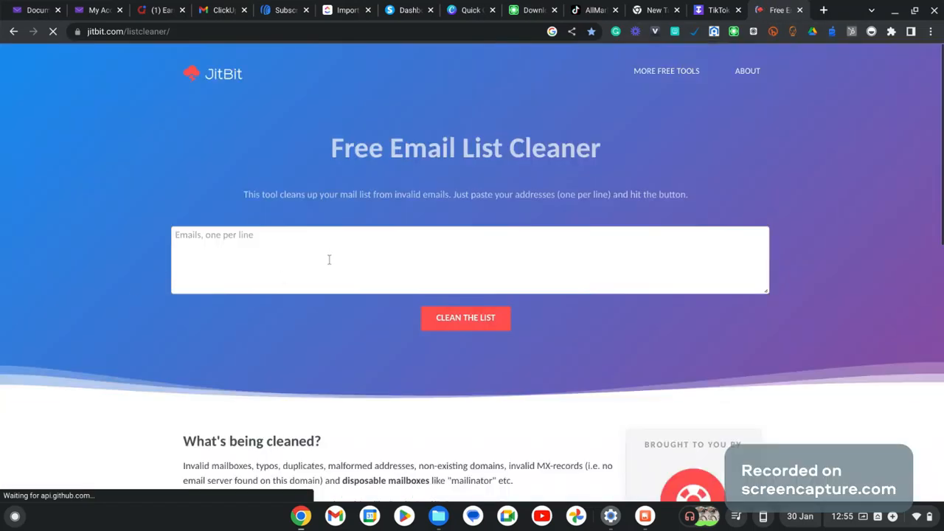
{"action": "mouse_move", "coordinate": [33, 9]}
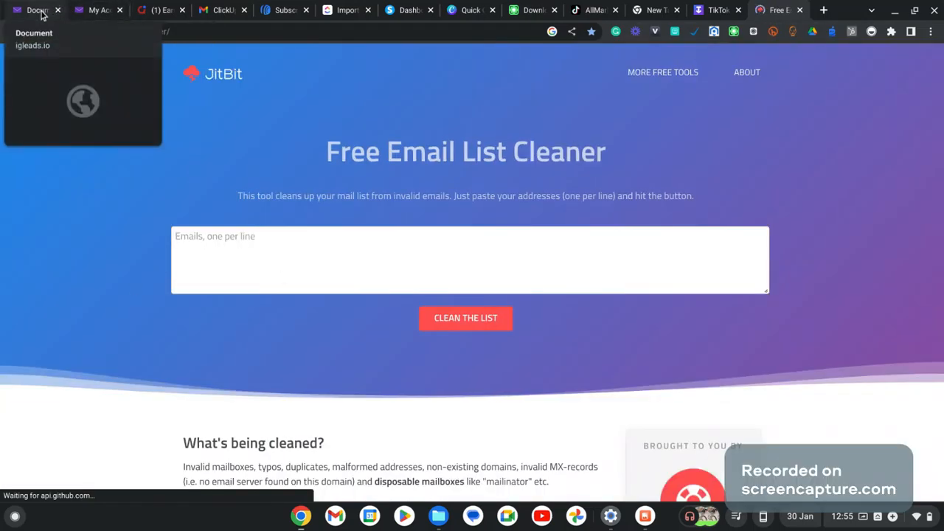
Scroll the igleads.io completed searches to older jobs and show the Downloads tray.
{"action": "left_click", "coordinate": [33, 9]}
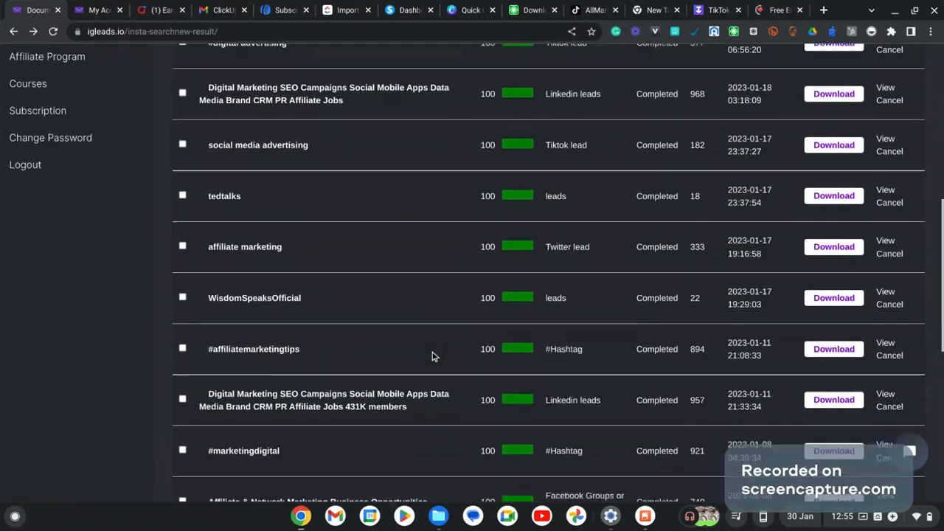
{"action": "scroll", "scroll_direction": "down", "scroll_amount": 3}
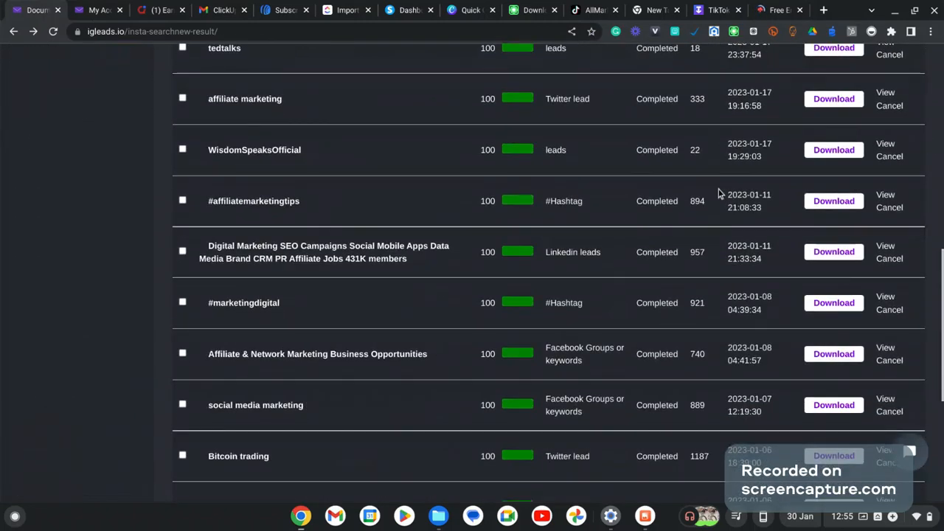
{"action": "scroll", "scroll_direction": "down", "scroll_amount": 3}
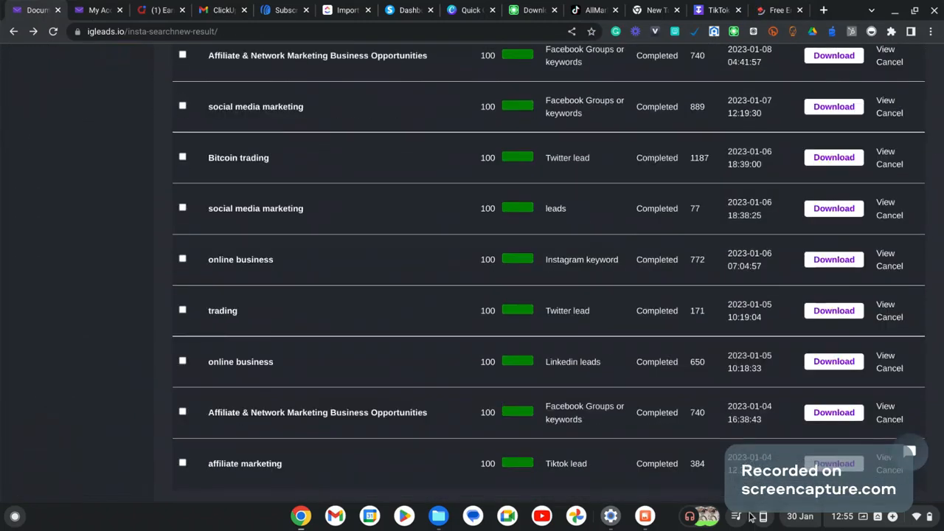
{"action": "left_click", "coordinate": [736, 516]}
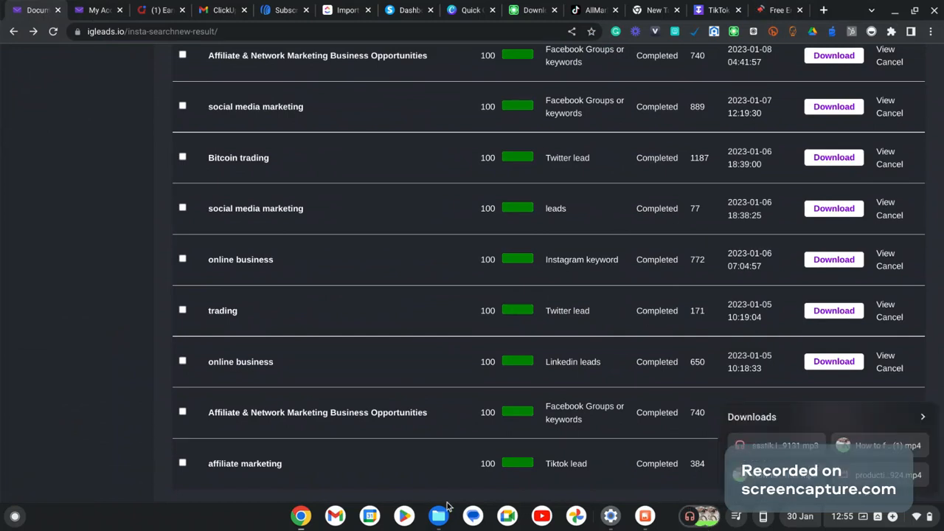
{"action": "mouse_move", "coordinate": [774, 10]}
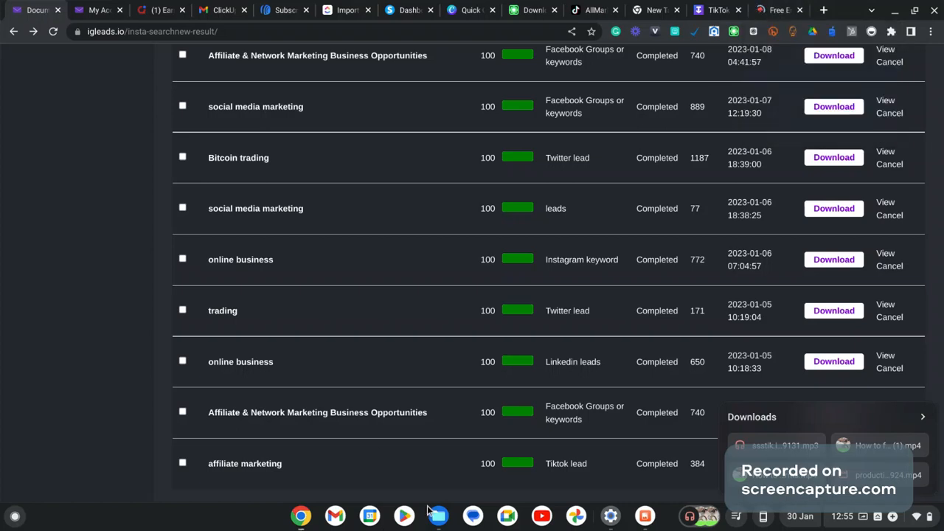
Open the onlinebusiness leads CSV from the Downloads folder in Files.
{"action": "left_click", "coordinate": [438, 515]}
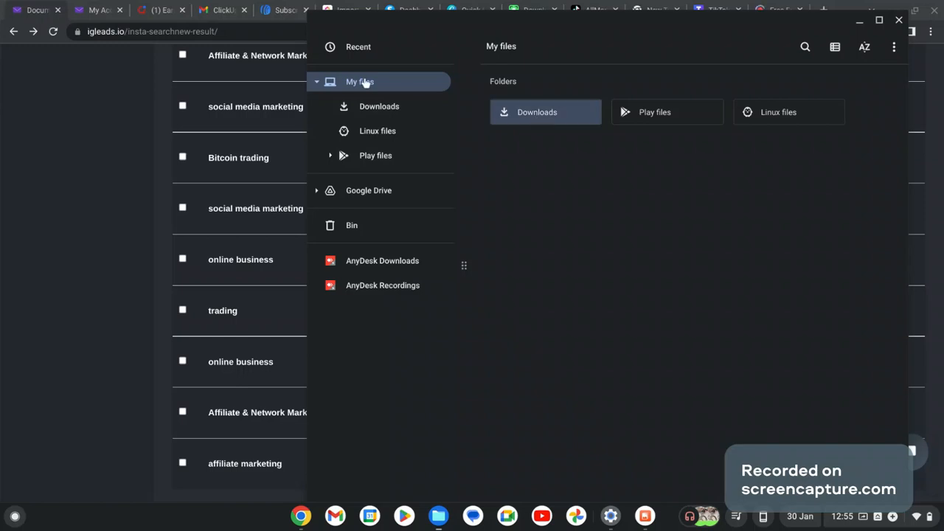
{"action": "left_click", "coordinate": [537, 111]}
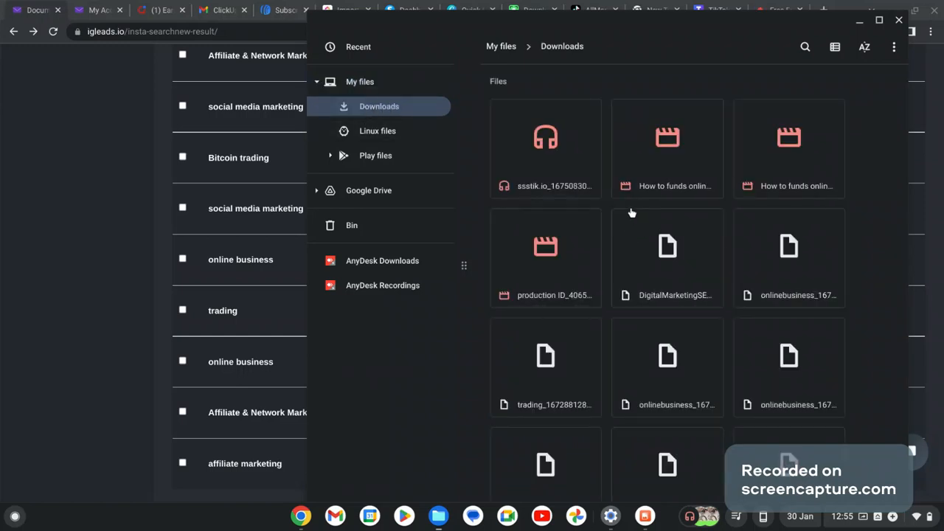
{"action": "scroll", "scroll_direction": "down", "scroll_amount": 3}
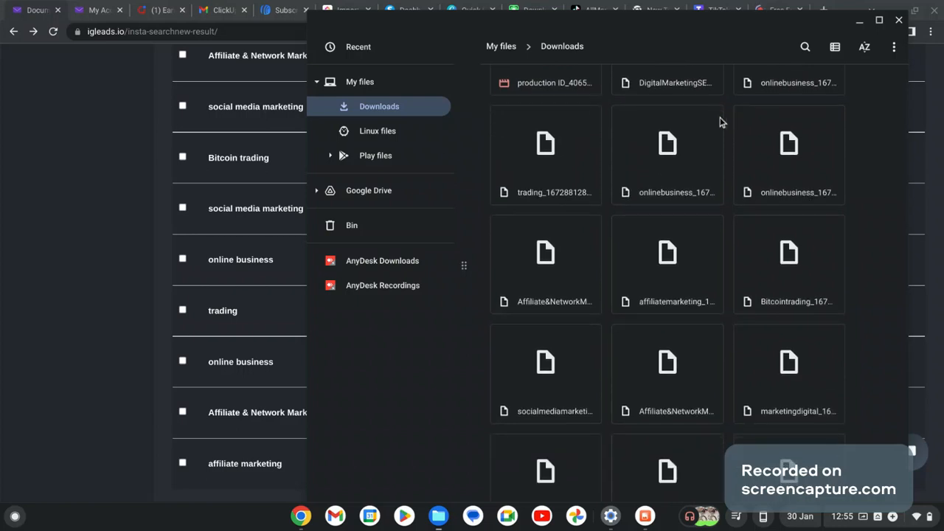
{"action": "mouse_move", "coordinate": [650, 304]}
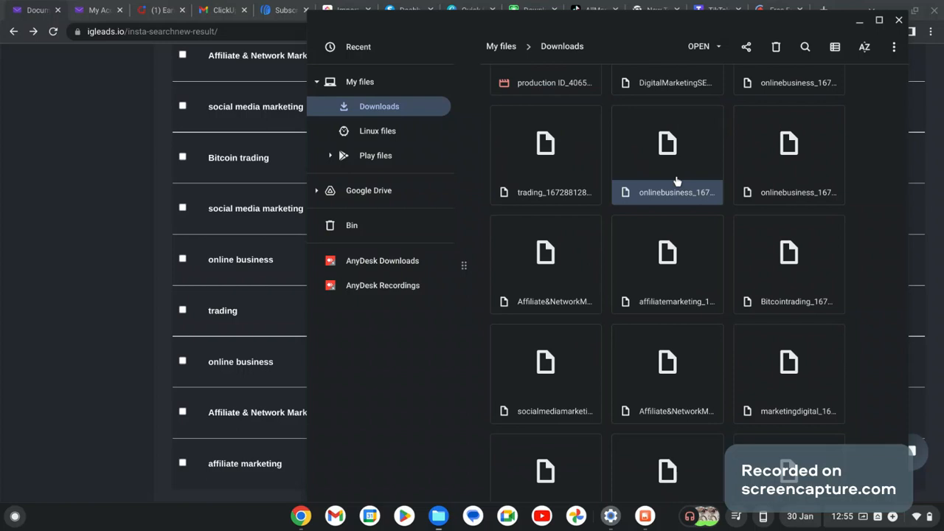
{"action": "double_click", "coordinate": [667, 148]}
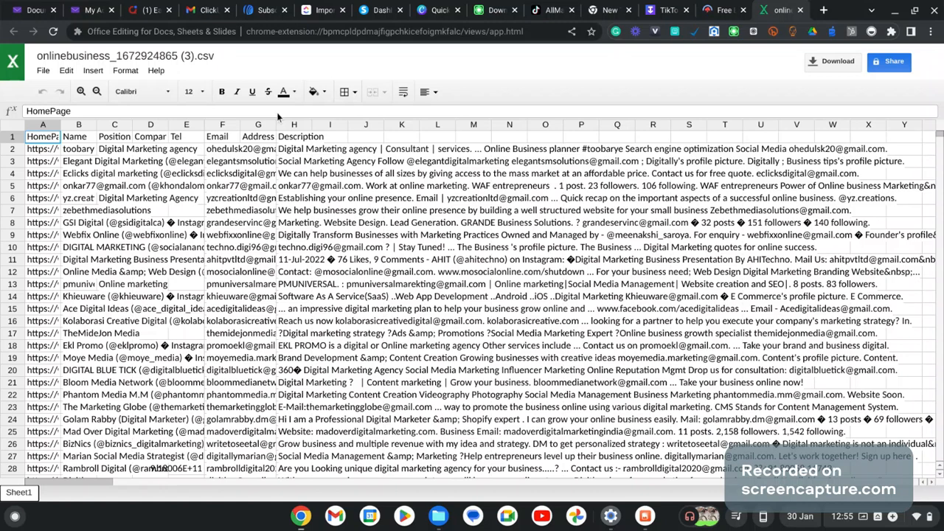
{"action": "mouse_move", "coordinate": [293, 205]}
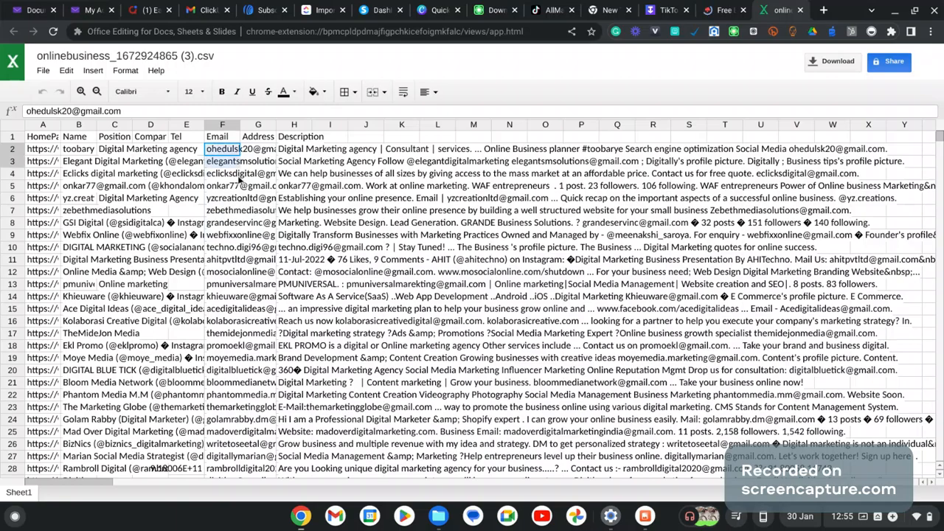
Scroll the leads spreadsheet to its end, confirming the emails stop at row 772.
{"action": "scroll", "scroll_direction": "down", "scroll_amount": 3}
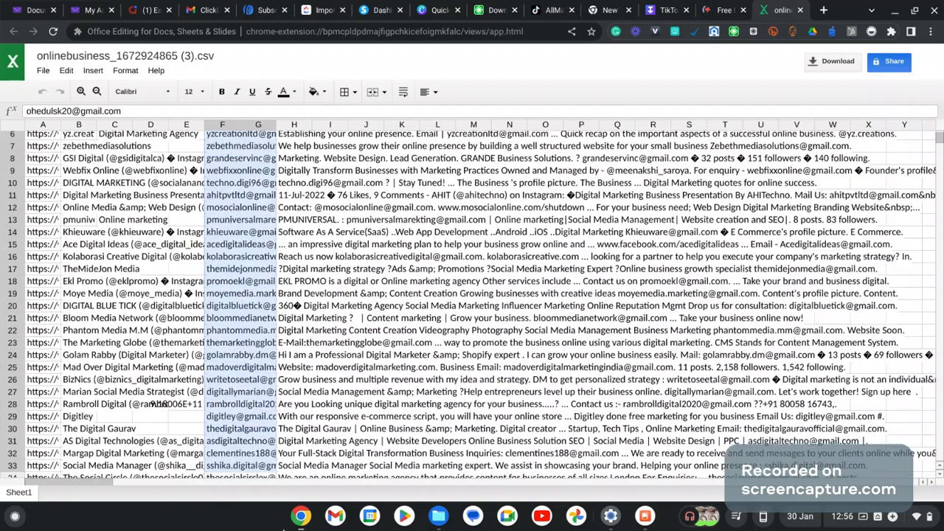
{"action": "scroll", "scroll_direction": "down", "scroll_amount": 3}
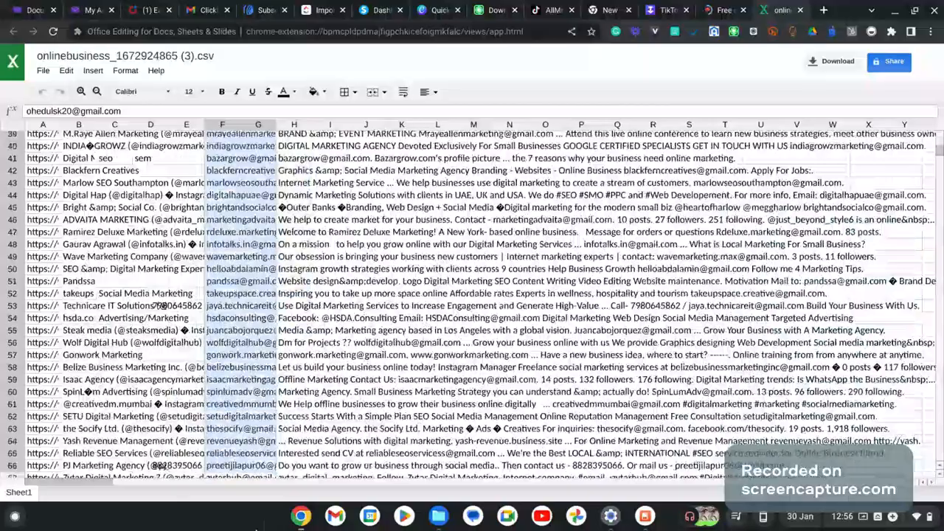
{"action": "scroll", "scroll_direction": "down", "scroll_amount": 3}
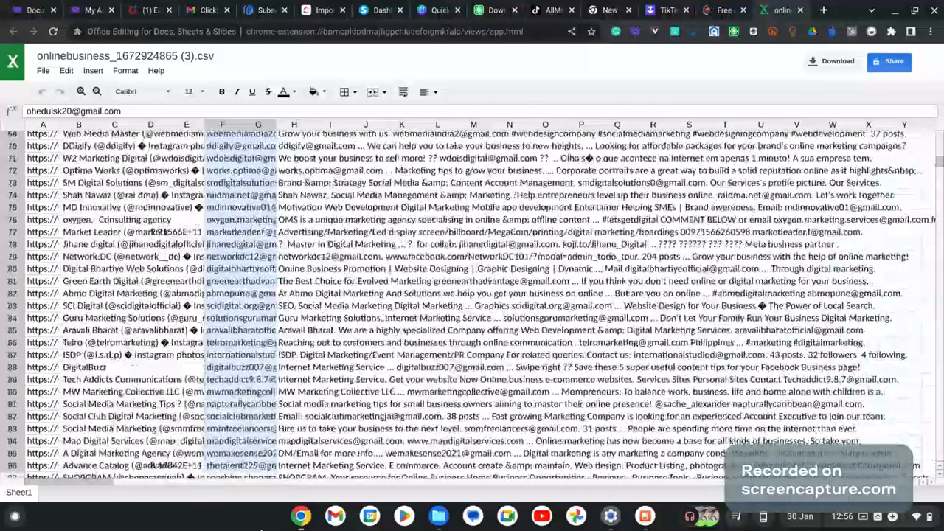
{"action": "scroll", "scroll_direction": "down", "scroll_amount": 3}
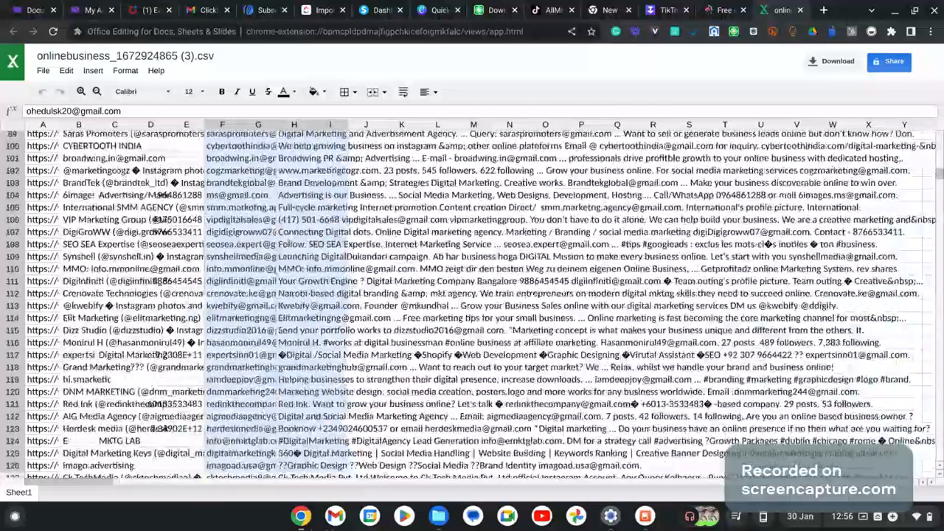
{"action": "scroll", "scroll_direction": "down", "scroll_amount": 3}
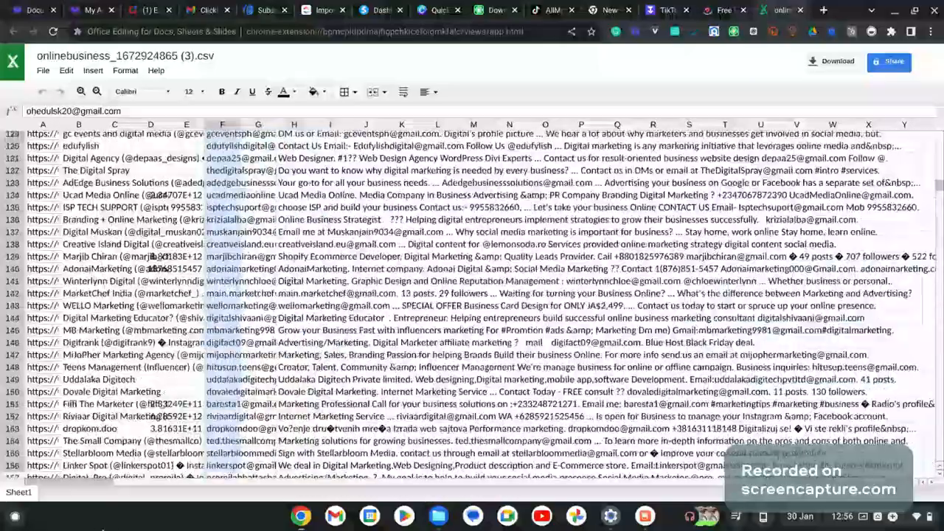
{"action": "scroll", "scroll_direction": "down", "scroll_amount": 3}
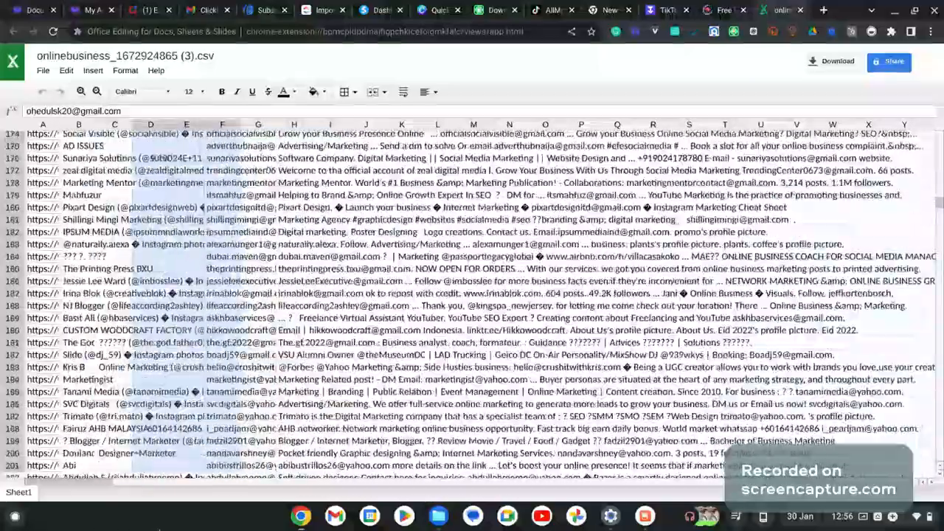
{"action": "scroll", "scroll_direction": "down", "scroll_amount": 3}
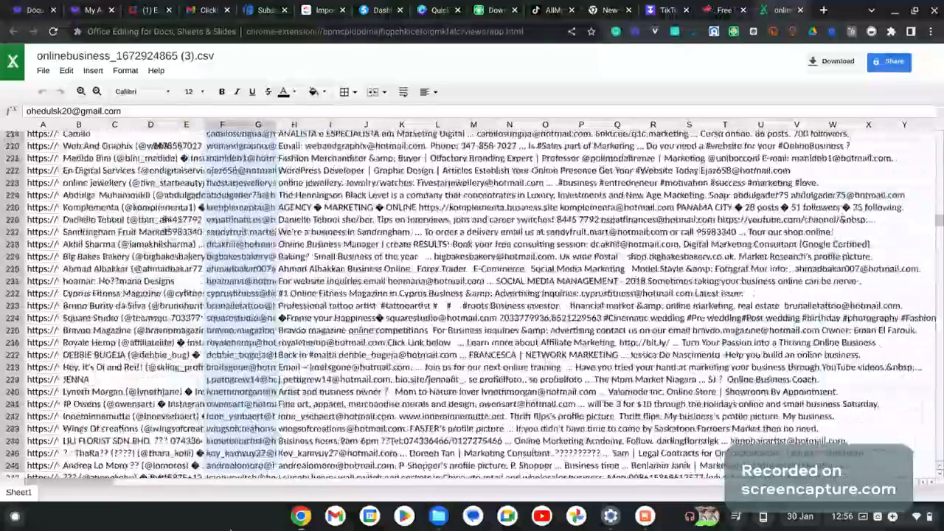
{"action": "scroll", "scroll_direction": "down", "scroll_amount": 3}
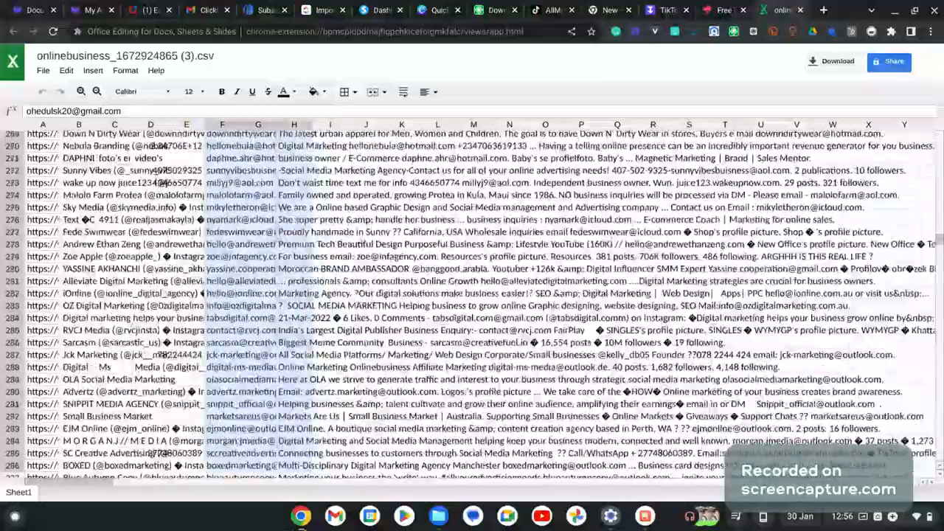
{"action": "scroll", "scroll_direction": "down", "scroll_amount": 3}
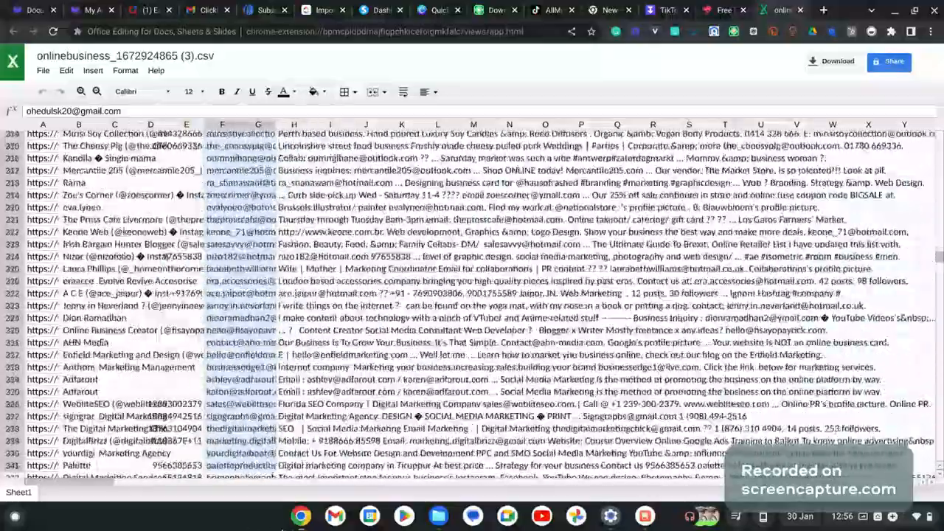
{"action": "scroll", "scroll_direction": "down", "scroll_amount": 3}
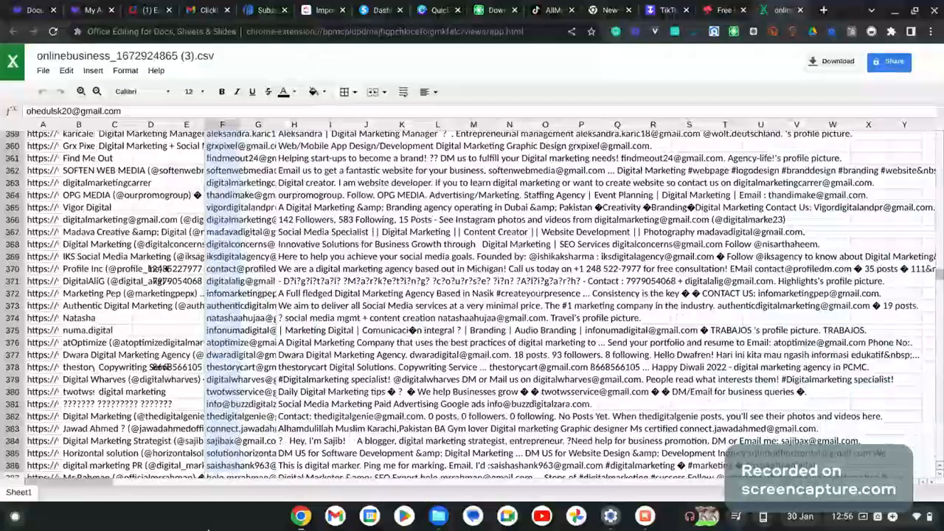
{"action": "scroll", "scroll_direction": "down", "scroll_amount": 3}
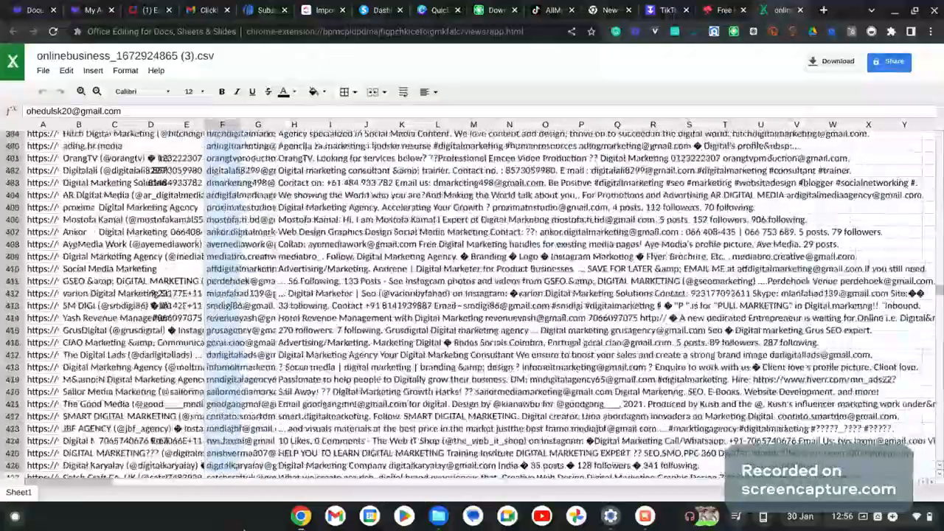
{"action": "scroll", "scroll_direction": "down", "scroll_amount": 3}
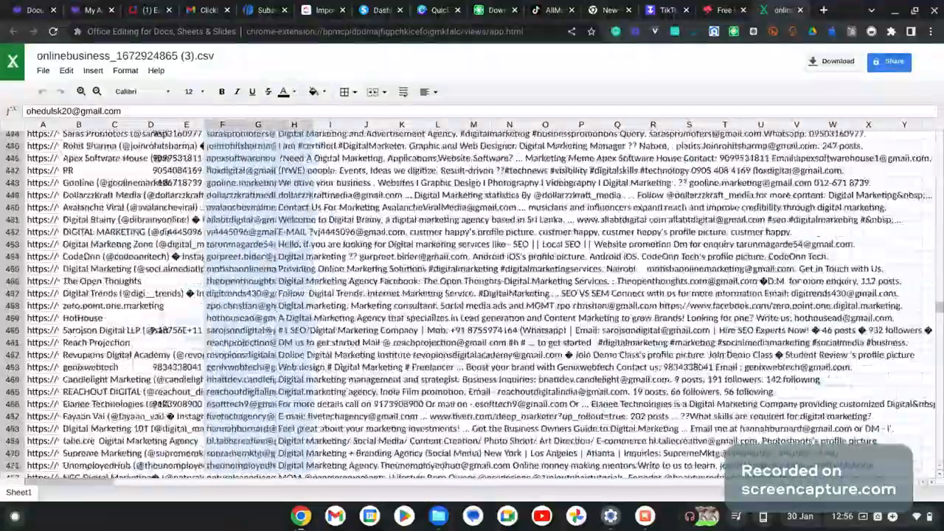
{"action": "scroll", "scroll_direction": "down", "scroll_amount": 3}
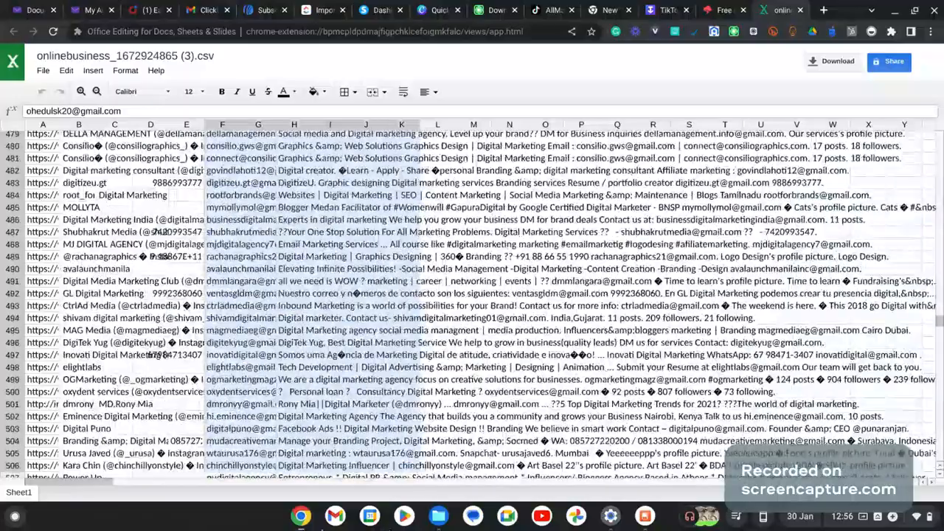
{"action": "scroll", "scroll_direction": "down", "scroll_amount": 3}
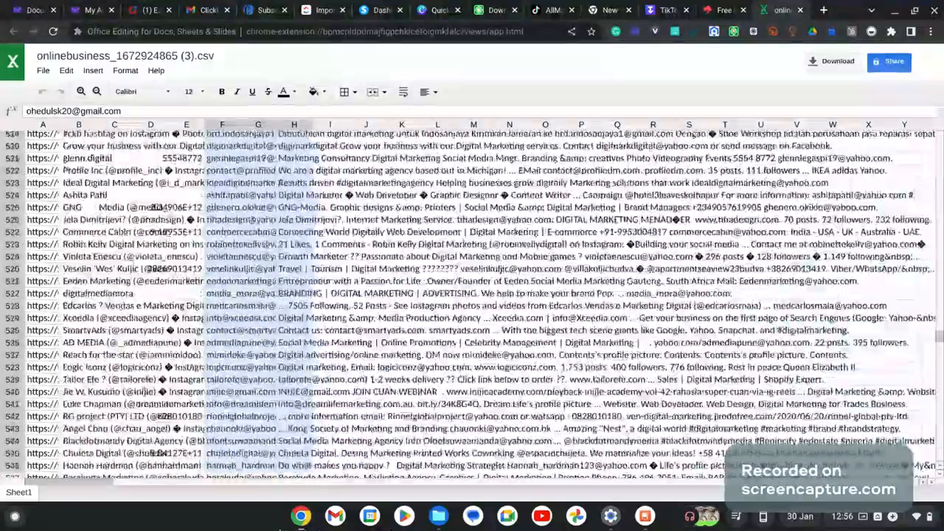
{"action": "scroll", "scroll_direction": "down", "scroll_amount": 3}
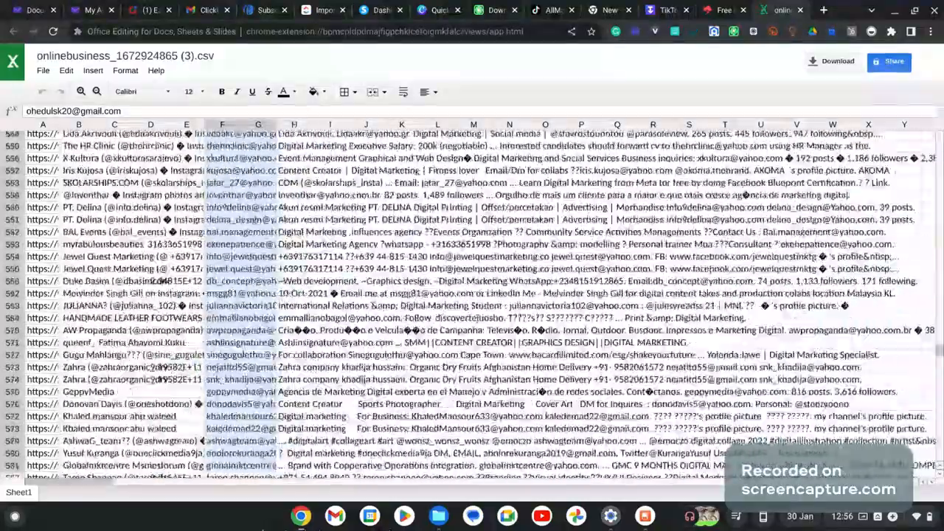
{"action": "scroll", "scroll_direction": "down", "scroll_amount": 3}
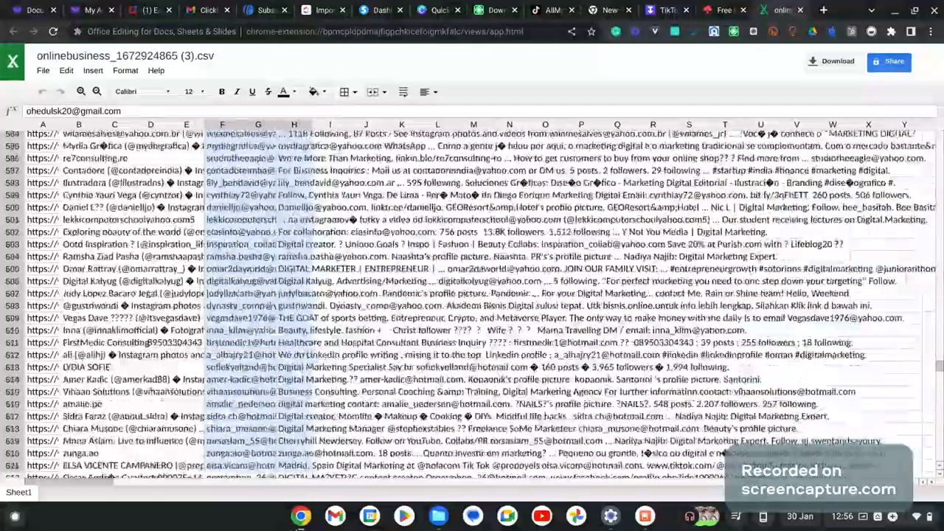
{"action": "scroll", "scroll_direction": "down", "scroll_amount": 3}
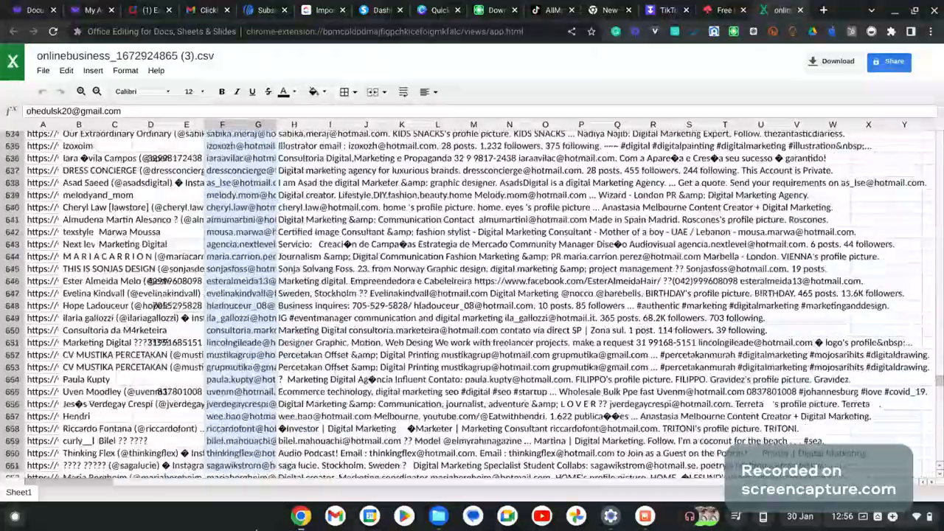
{"action": "scroll", "scroll_direction": "down", "scroll_amount": 3}
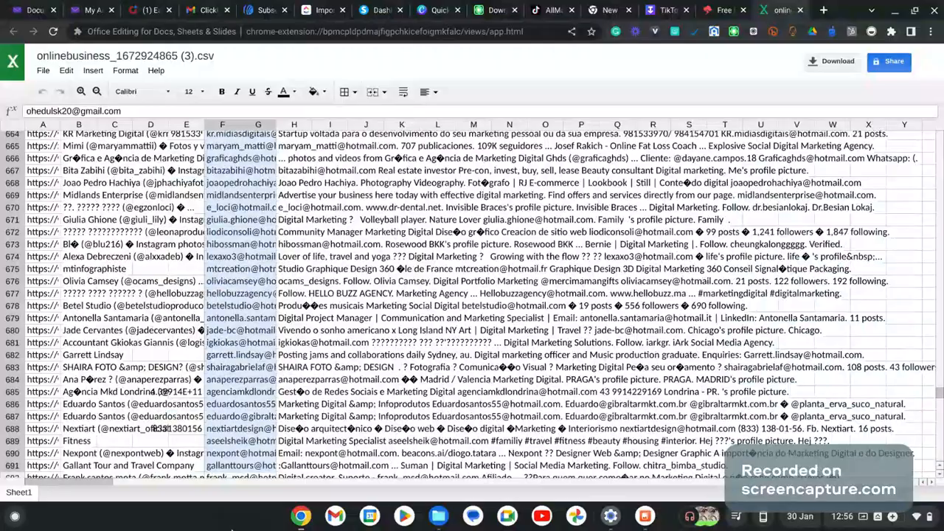
{"action": "scroll", "scroll_direction": "down", "scroll_amount": 3}
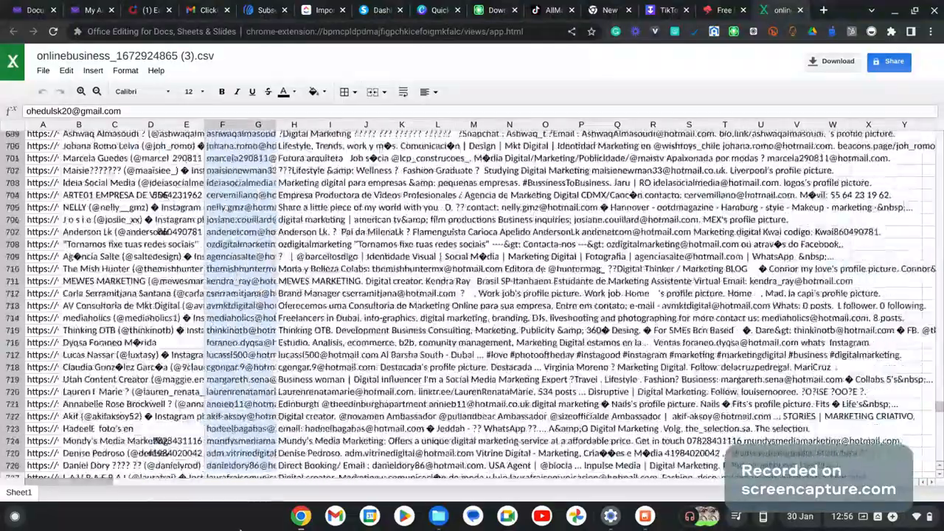
{"action": "scroll", "scroll_direction": "down", "scroll_amount": 3}
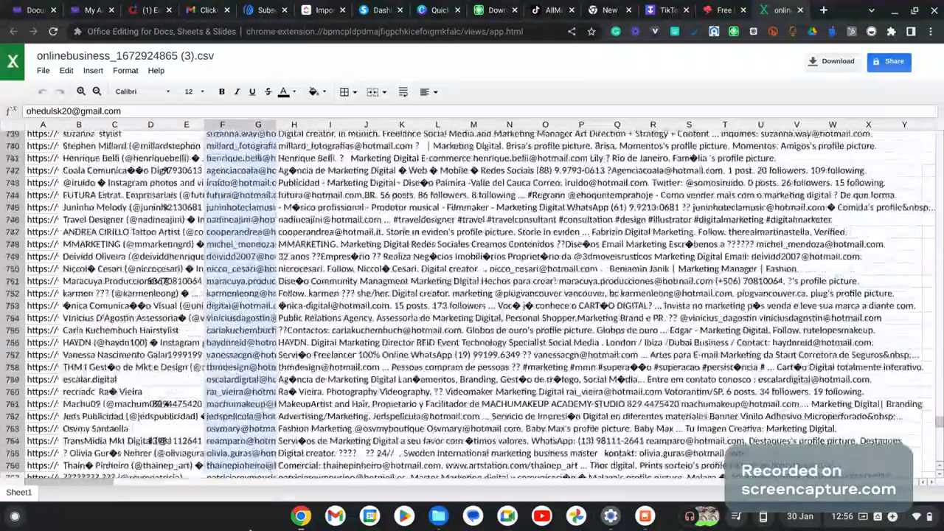
{"action": "scroll", "scroll_direction": "down", "scroll_amount": 3}
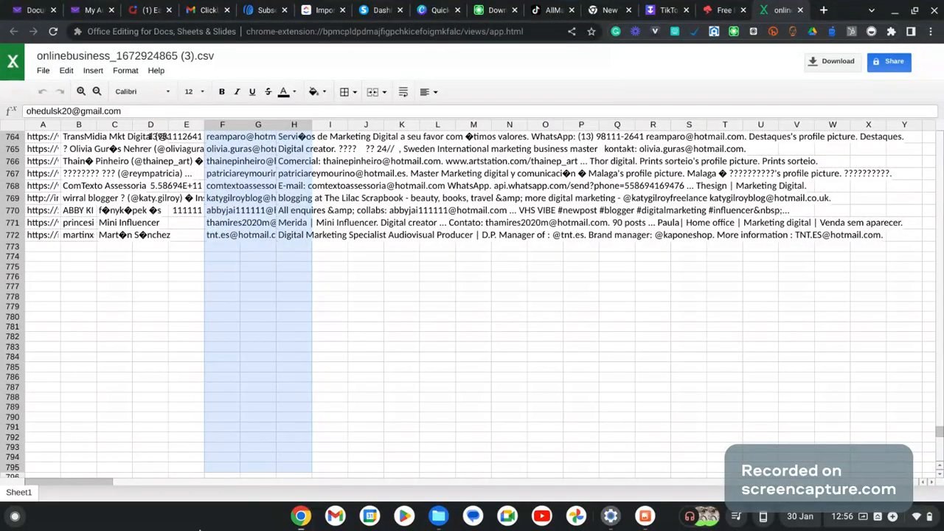
{"action": "mouse_move", "coordinate": [233, 266]}
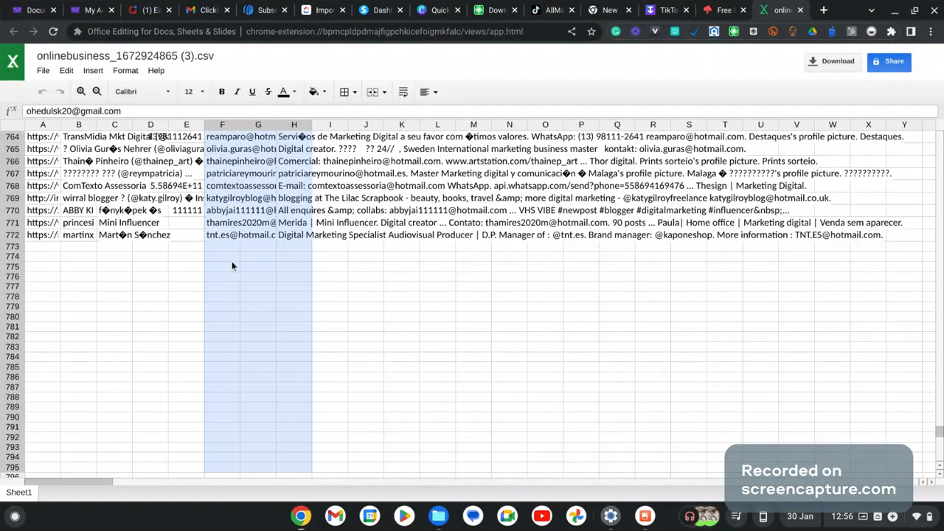
Copy the Email column (F) and paste it into Jitbit List Cleaner's Emails box.
{"action": "left_click", "coordinate": [222, 246]}
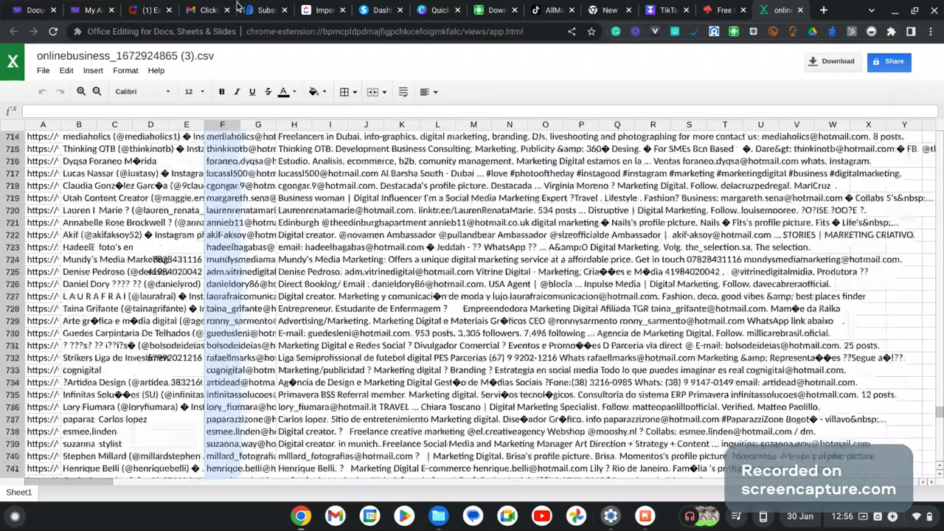
{"action": "scroll", "scroll_direction": "up", "scroll_amount": 3}
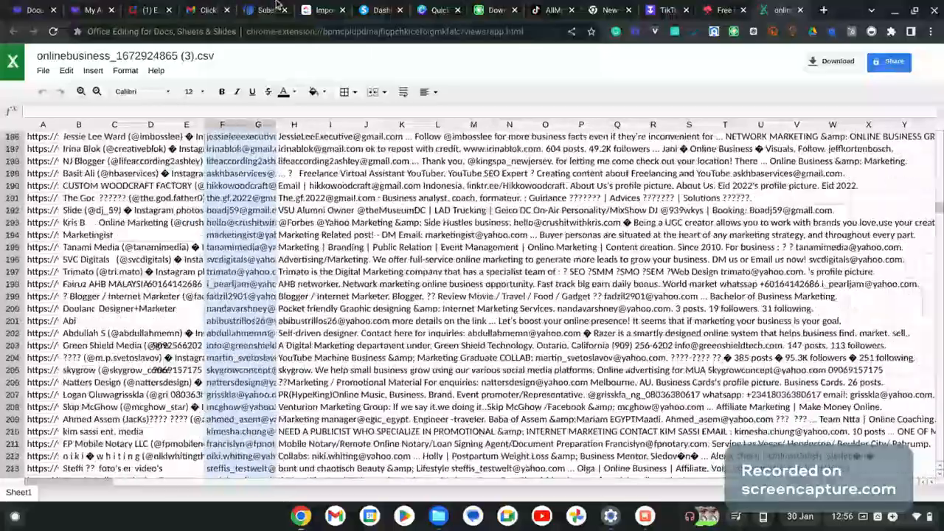
{"action": "scroll", "scroll_direction": "down", "scroll_amount": 3}
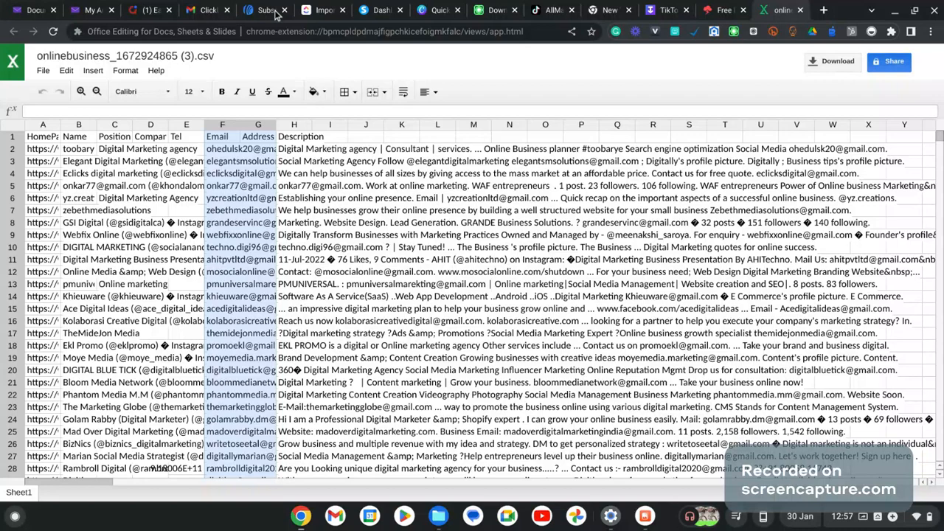
{"action": "left_click", "coordinate": [724, 9]}
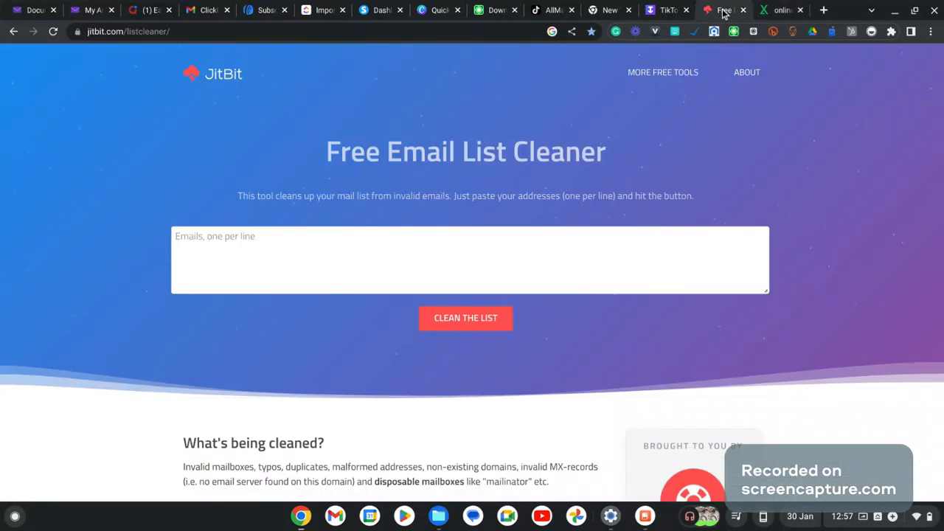
{"action": "left_click", "coordinate": [469, 260]}
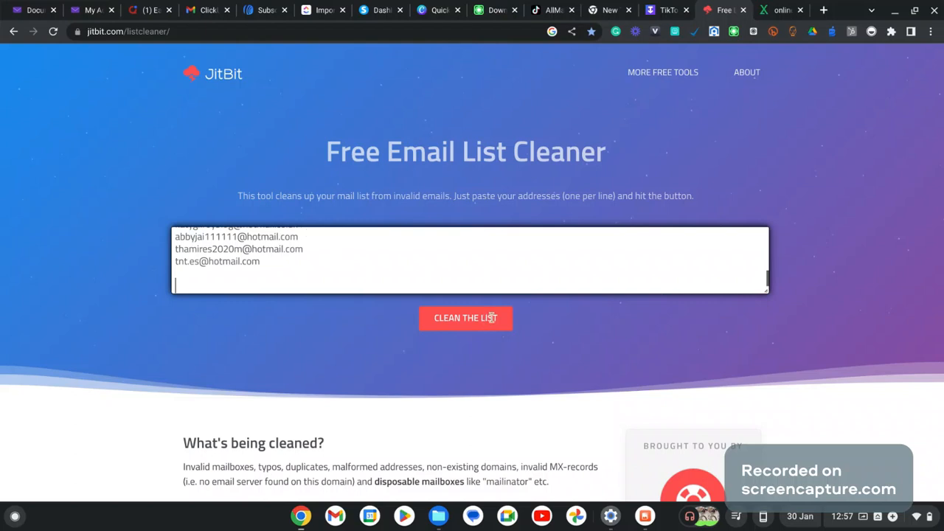
Run CLEAN THE LIST to check MX records, then return to IGLeads' My Account page.
{"action": "left_click", "coordinate": [465, 318]}
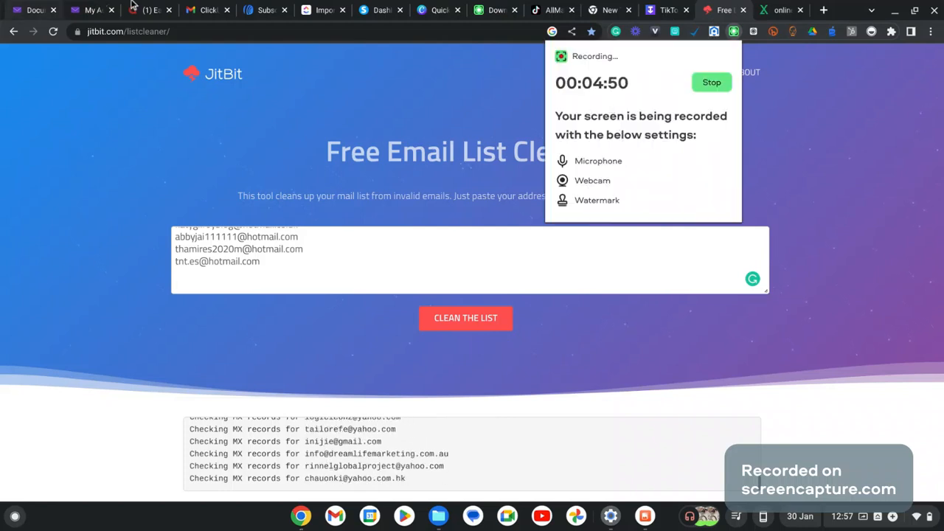
{"action": "left_click", "coordinate": [90, 9]}
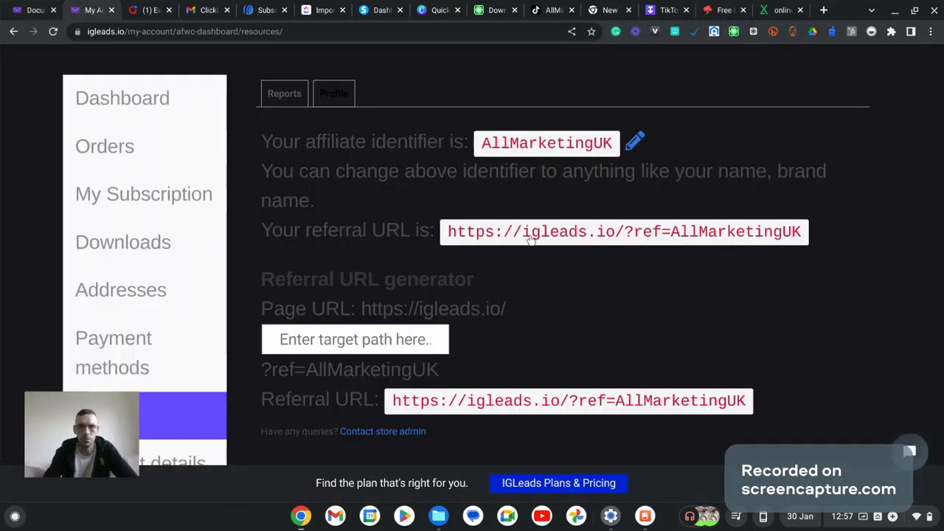
{"action": "mouse_move", "coordinate": [719, 229]}
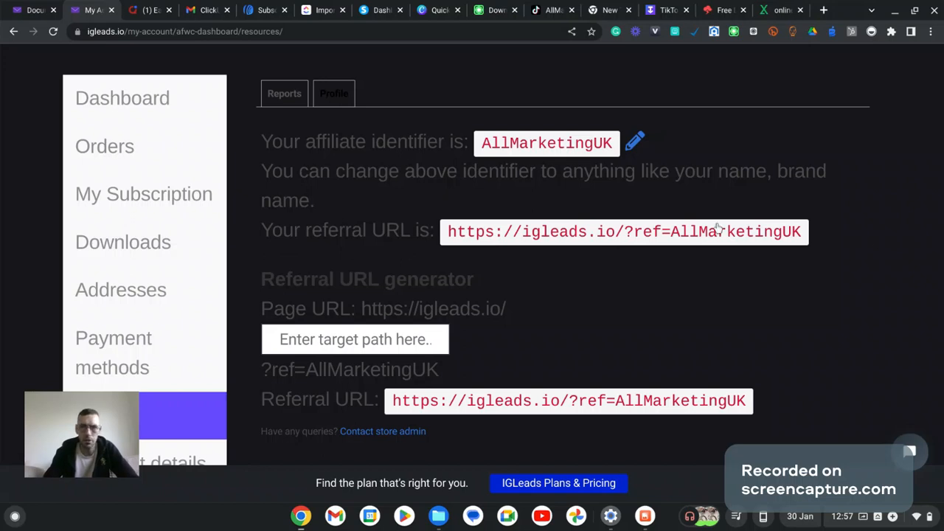
{"action": "mouse_move", "coordinate": [598, 256]}
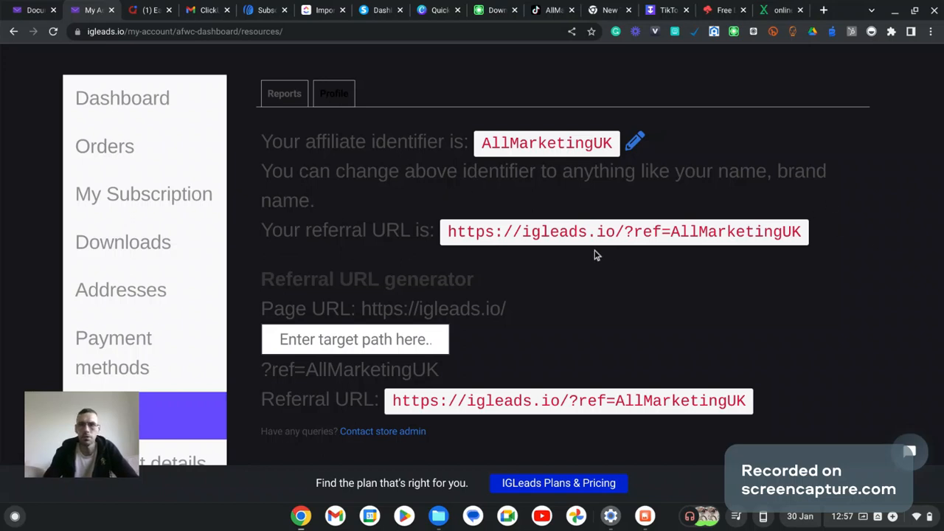
{"action": "mouse_move", "coordinate": [764, 238]}
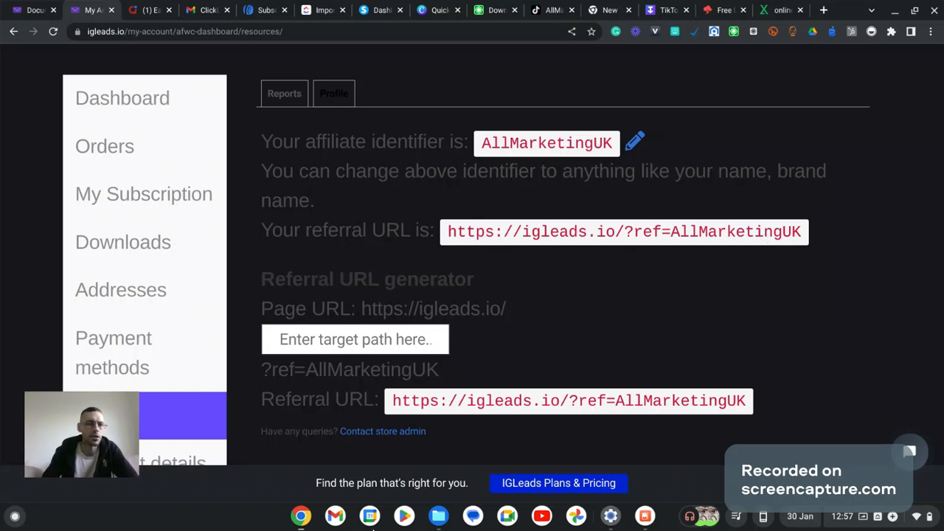
{"action": "mouse_move", "coordinate": [553, 371]}
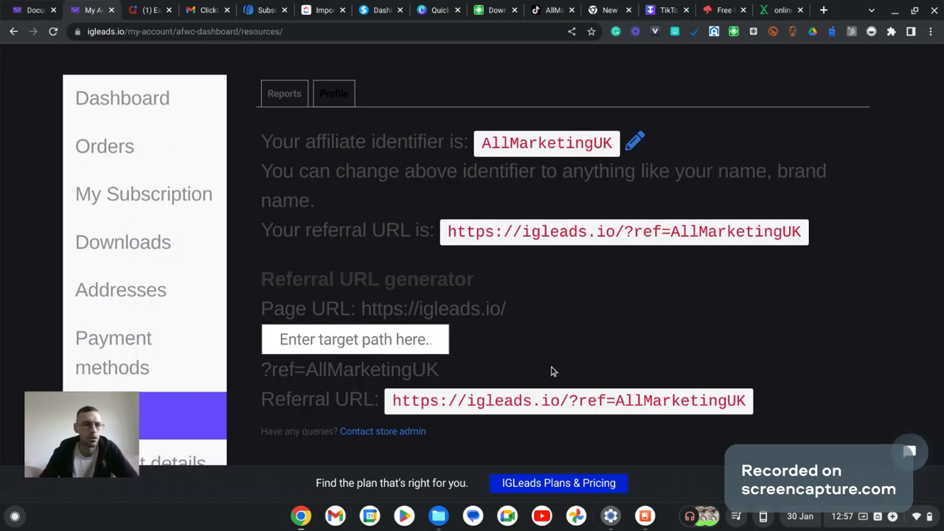
{"action": "mouse_move", "coordinate": [832, 288]}
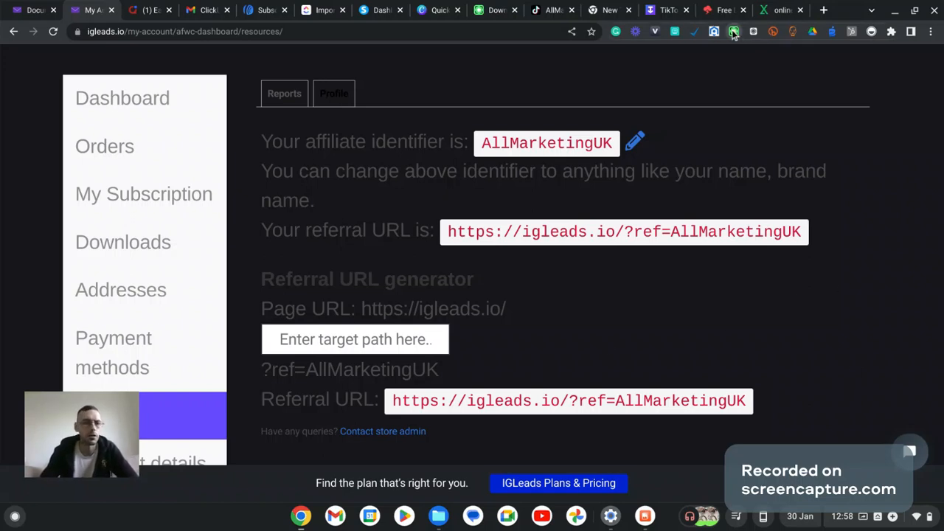
{"action": "left_click", "coordinate": [733, 31]}
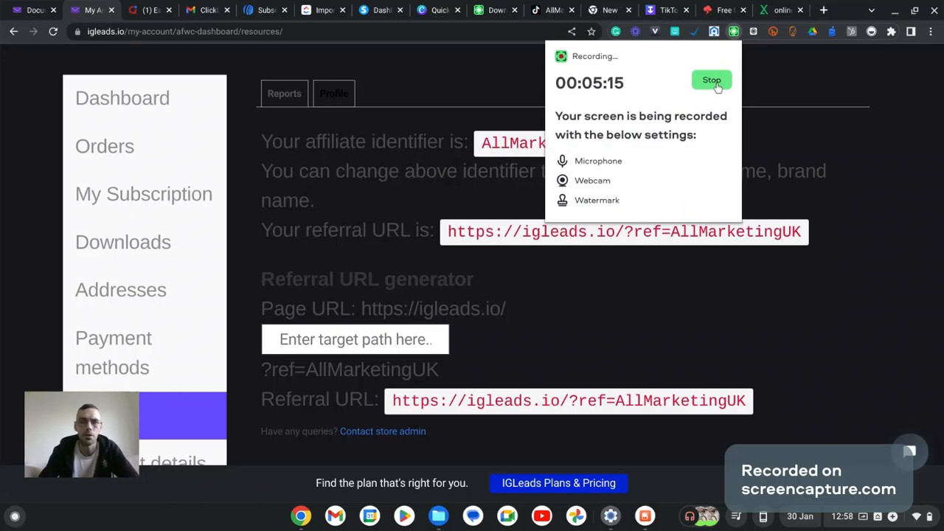